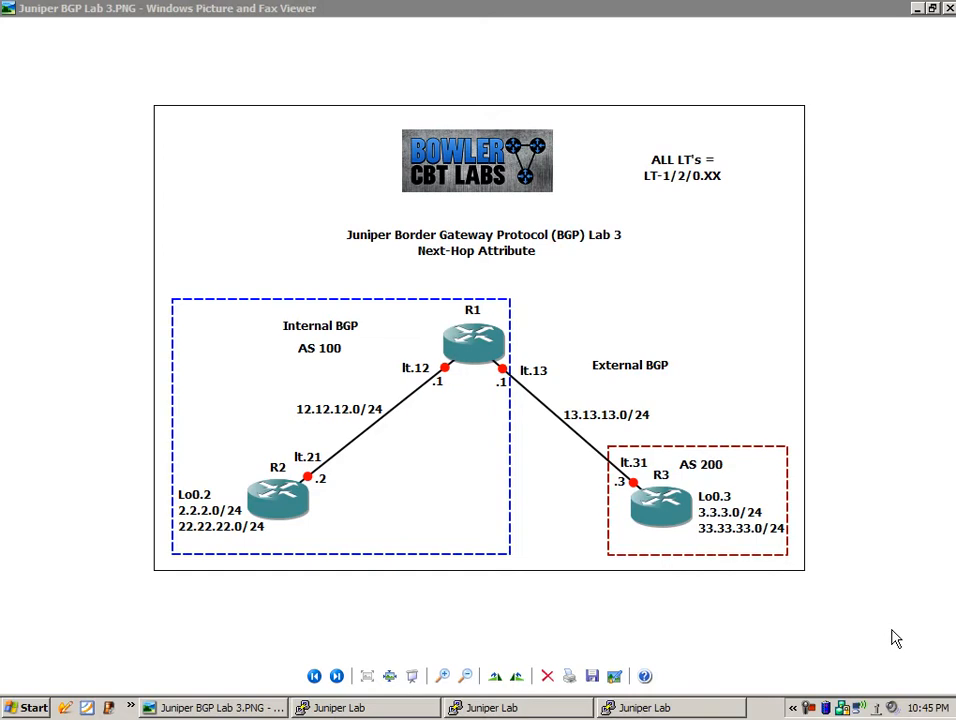
pyautogui.moveTo(860, 648)
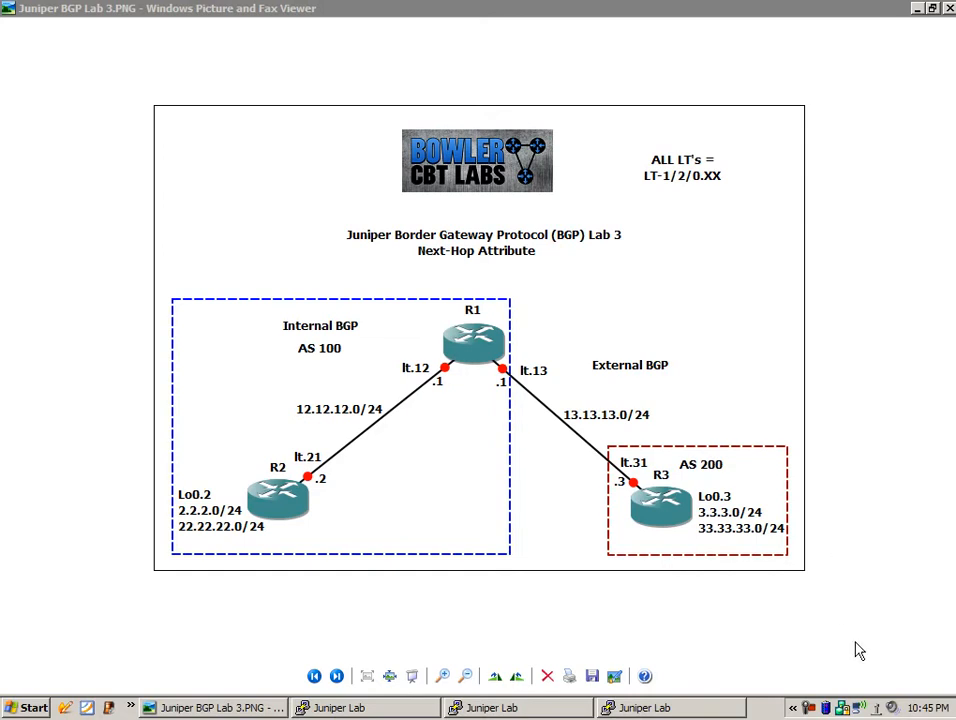
pyautogui.moveTo(865, 648)
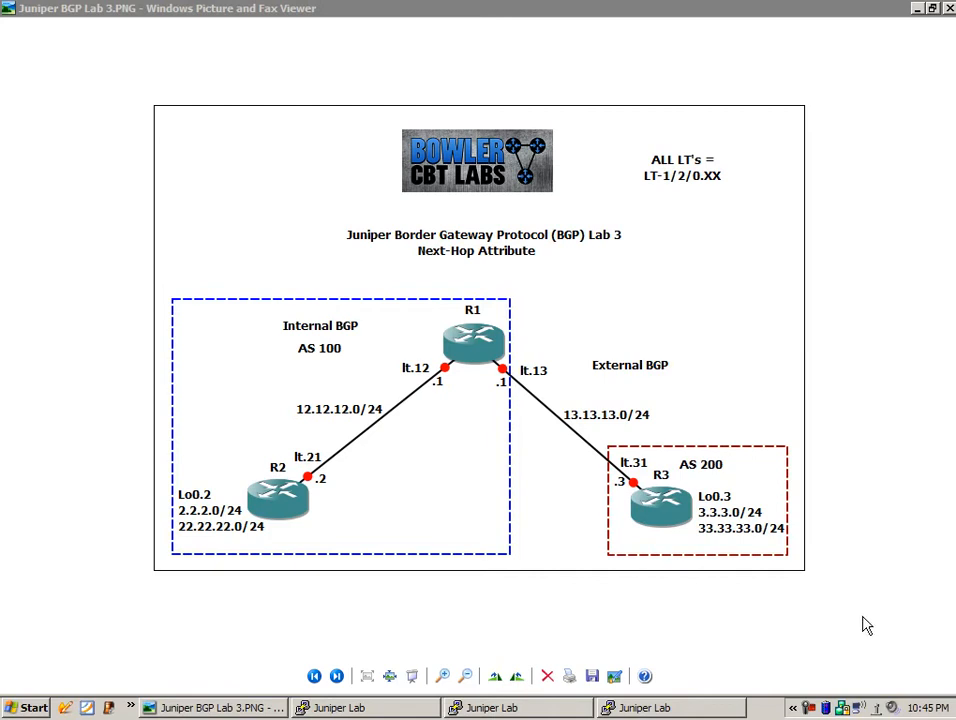
pyautogui.moveTo(853, 604)
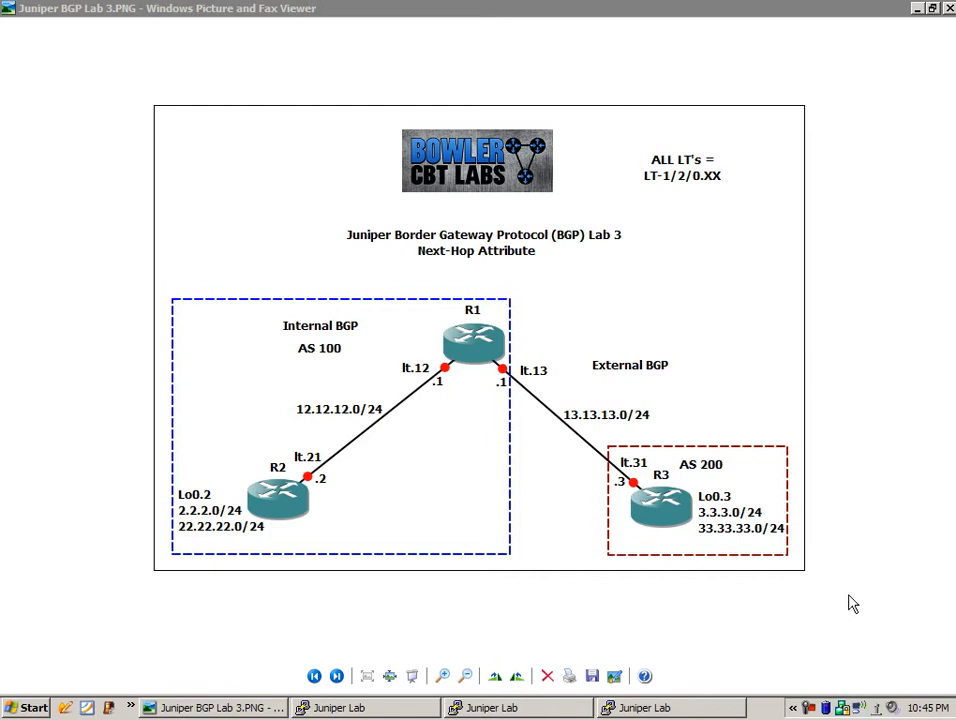
pyautogui.moveTo(703, 574)
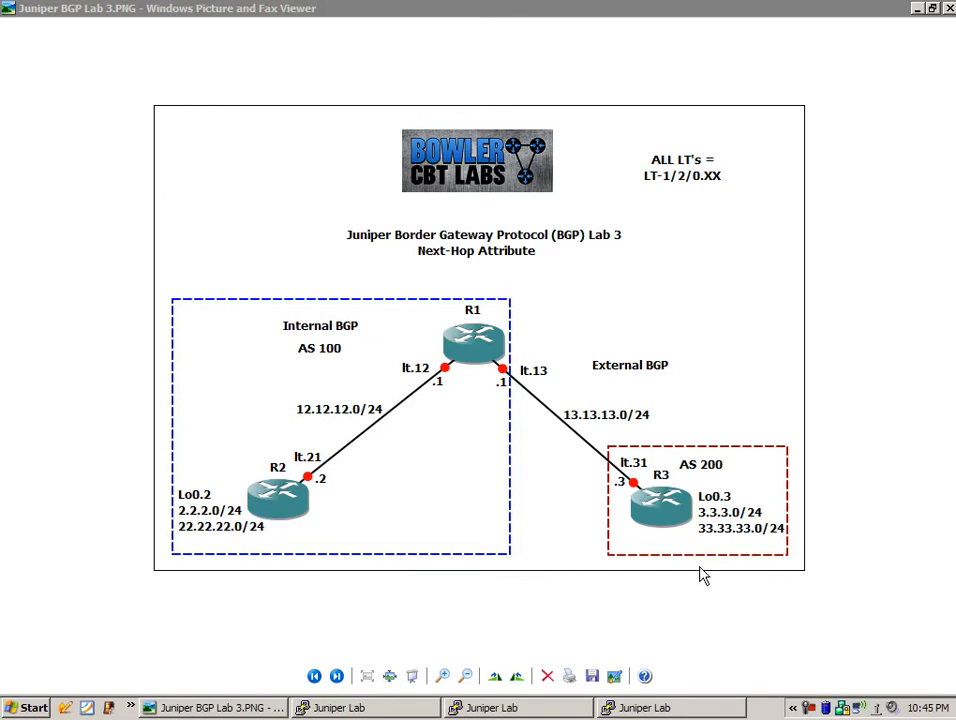
pyautogui.moveTo(552, 471)
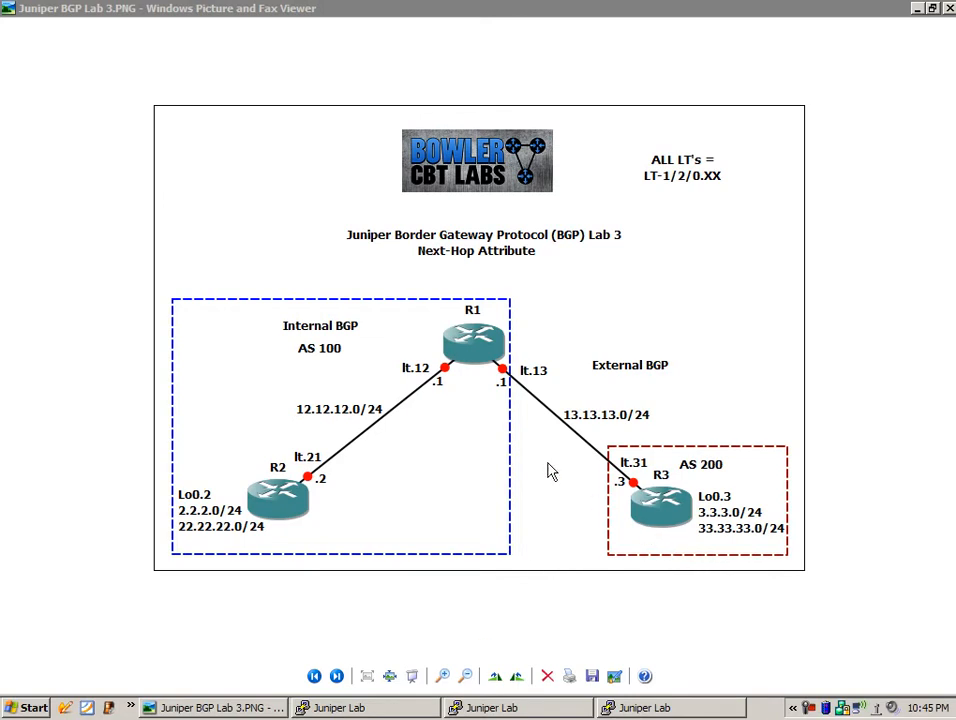
pyautogui.moveTo(370, 510)
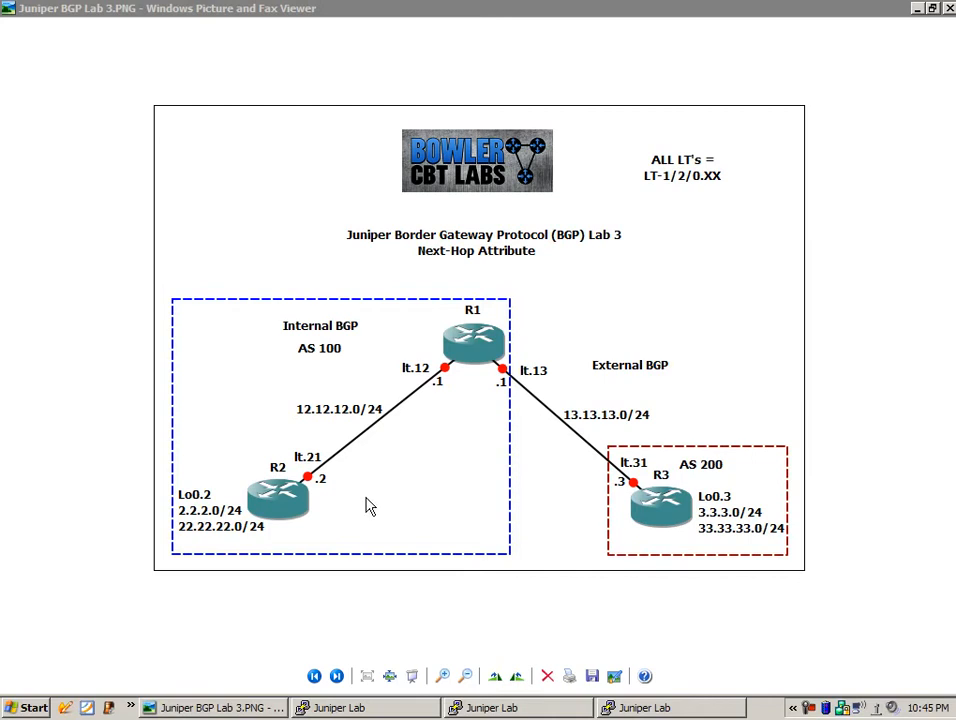
pyautogui.moveTo(390, 432)
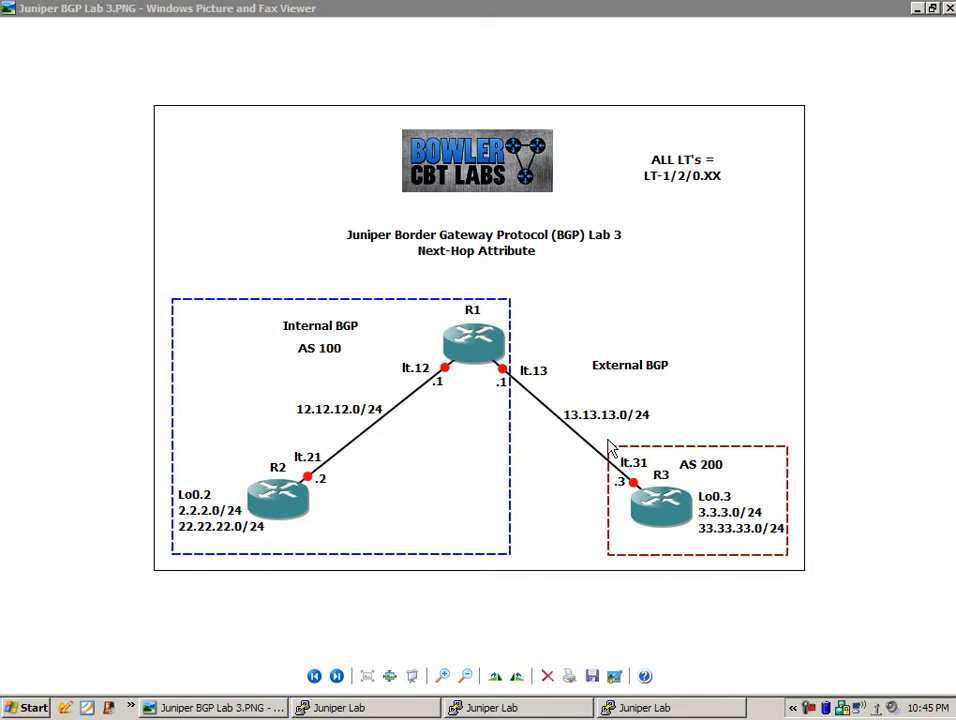
pyautogui.moveTo(365, 322)
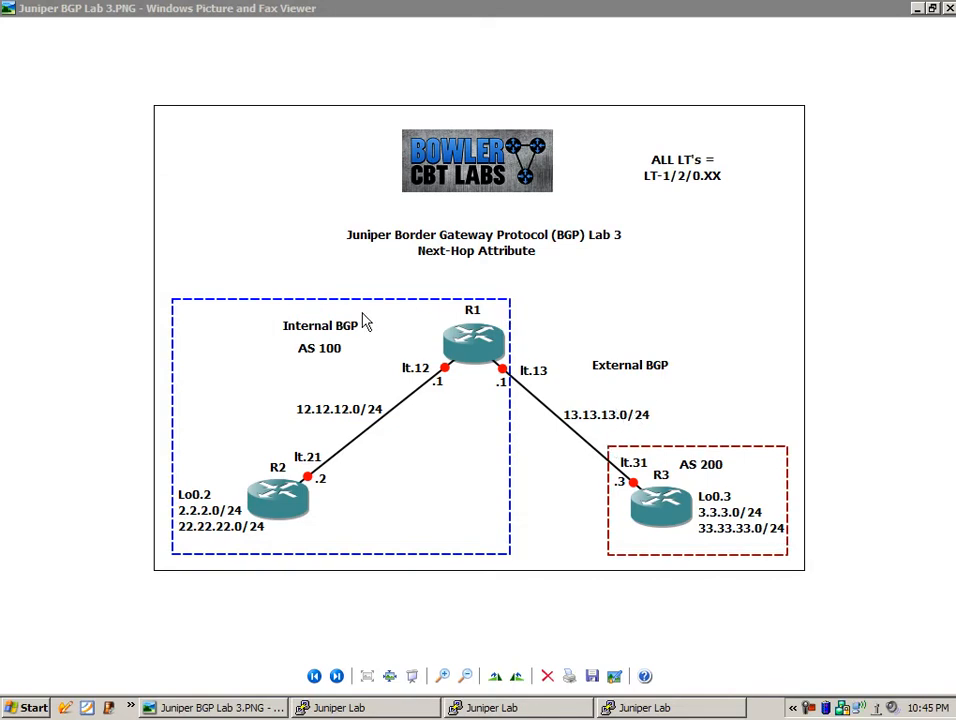
pyautogui.moveTo(632, 356)
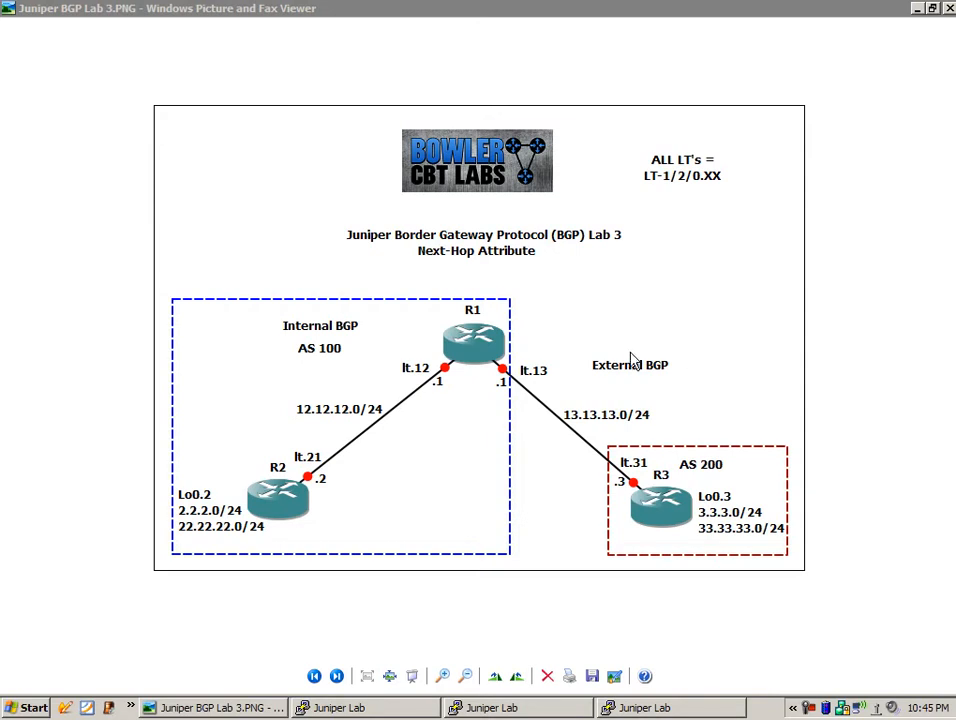
pyautogui.moveTo(849, 439)
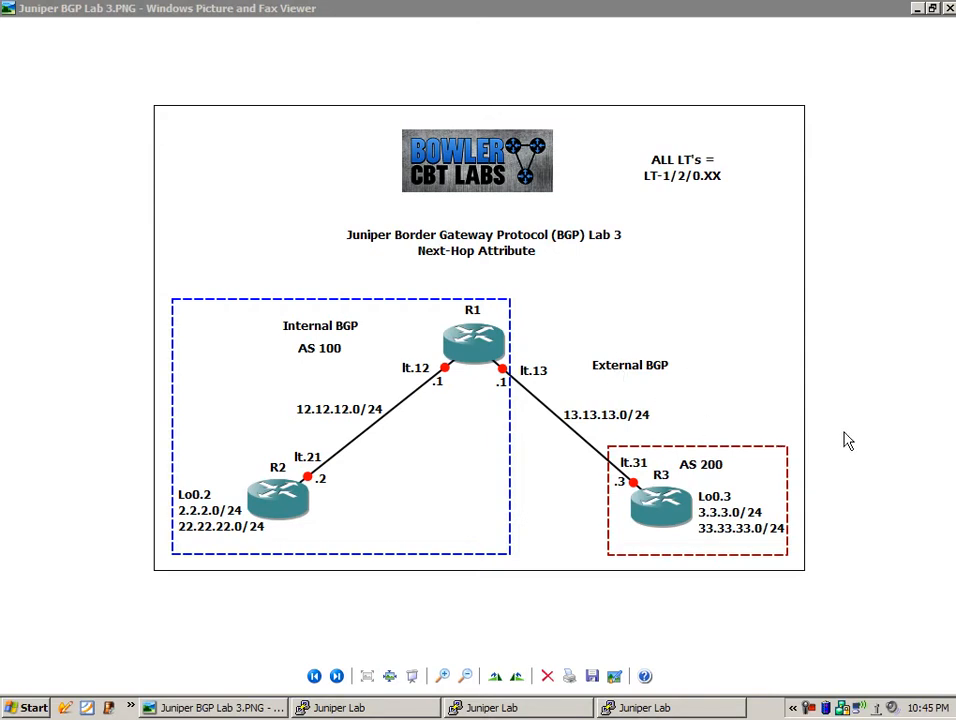
pyautogui.moveTo(853, 338)
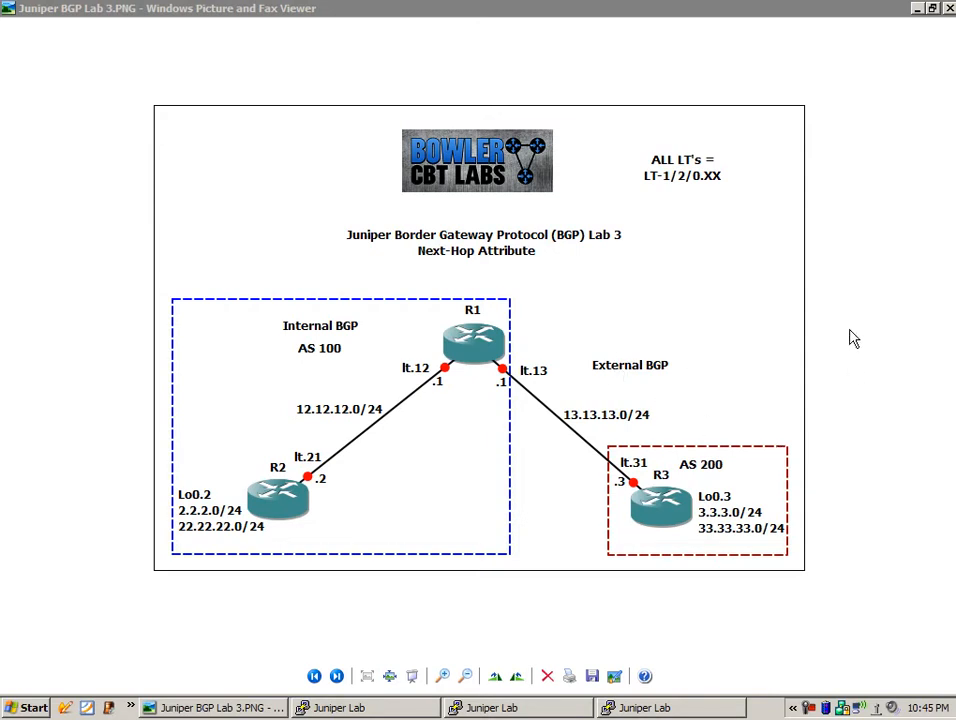
pyautogui.moveTo(872, 333)
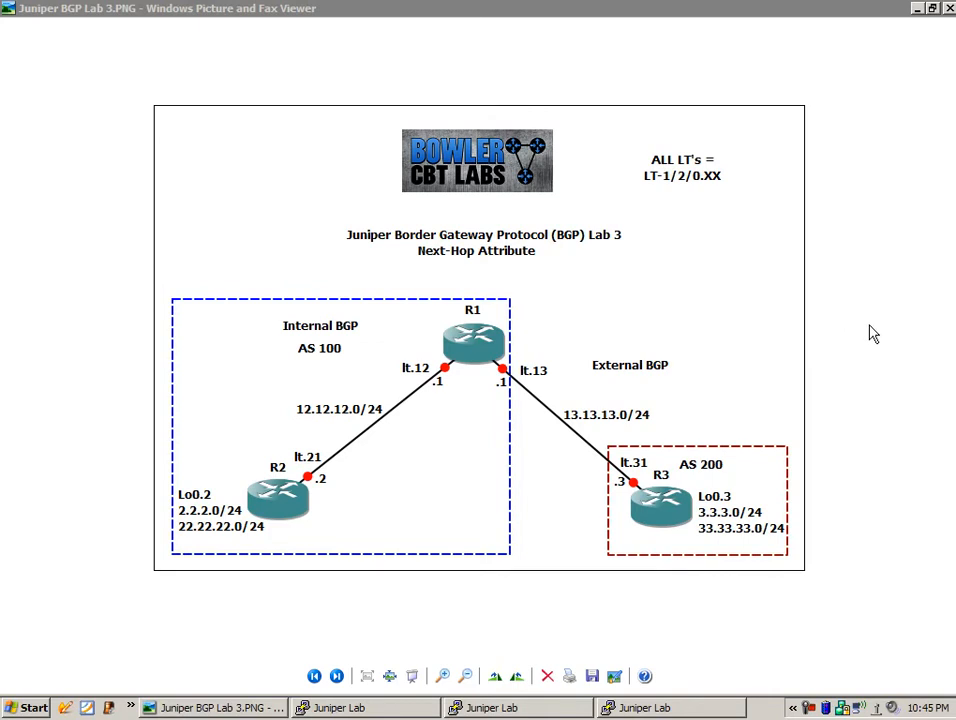
pyautogui.moveTo(952, 330)
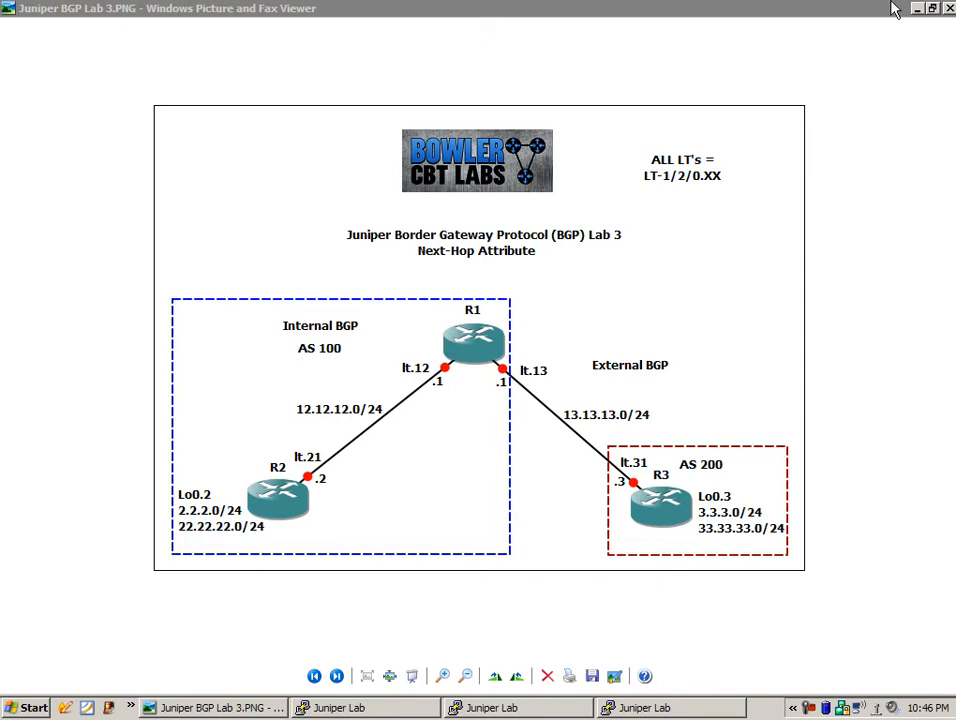
pyautogui.moveTo(714, 162)
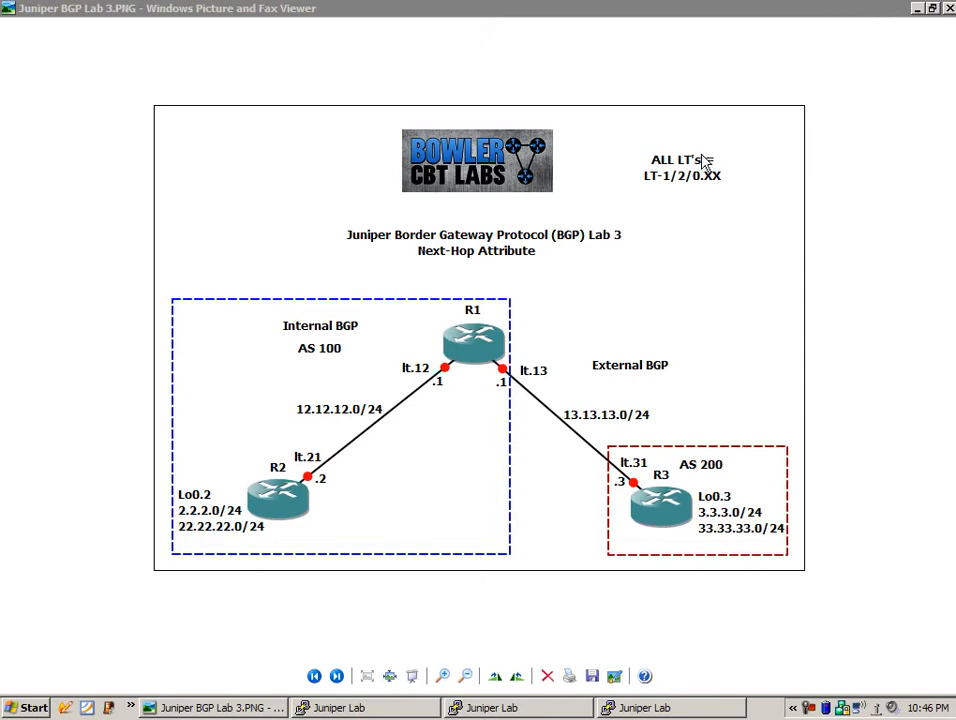
pyautogui.moveTo(667, 205)
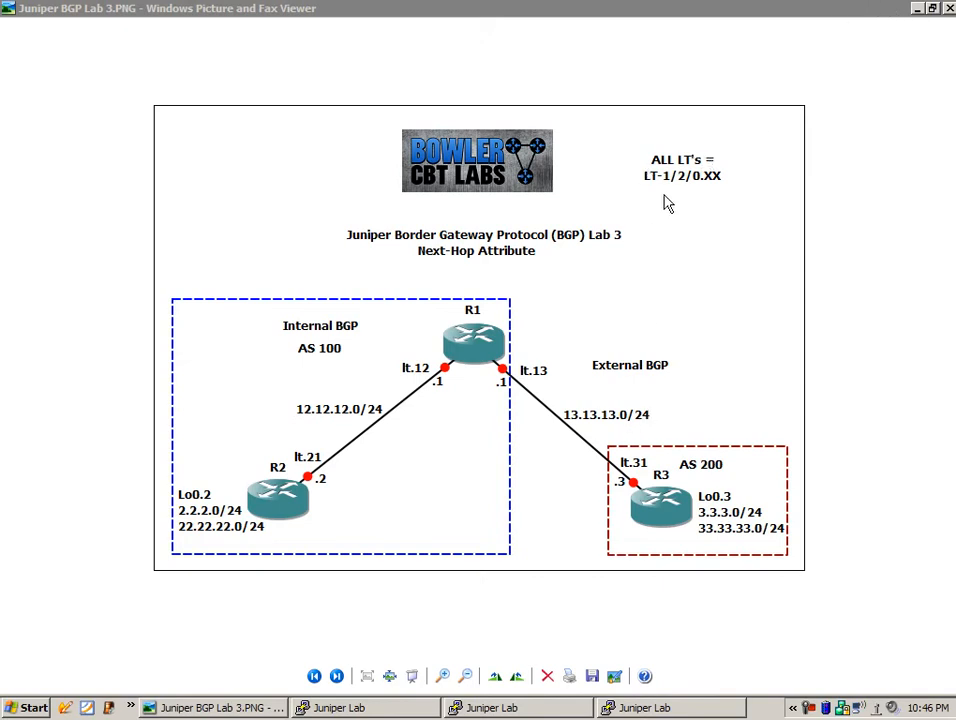
pyautogui.moveTo(711, 170)
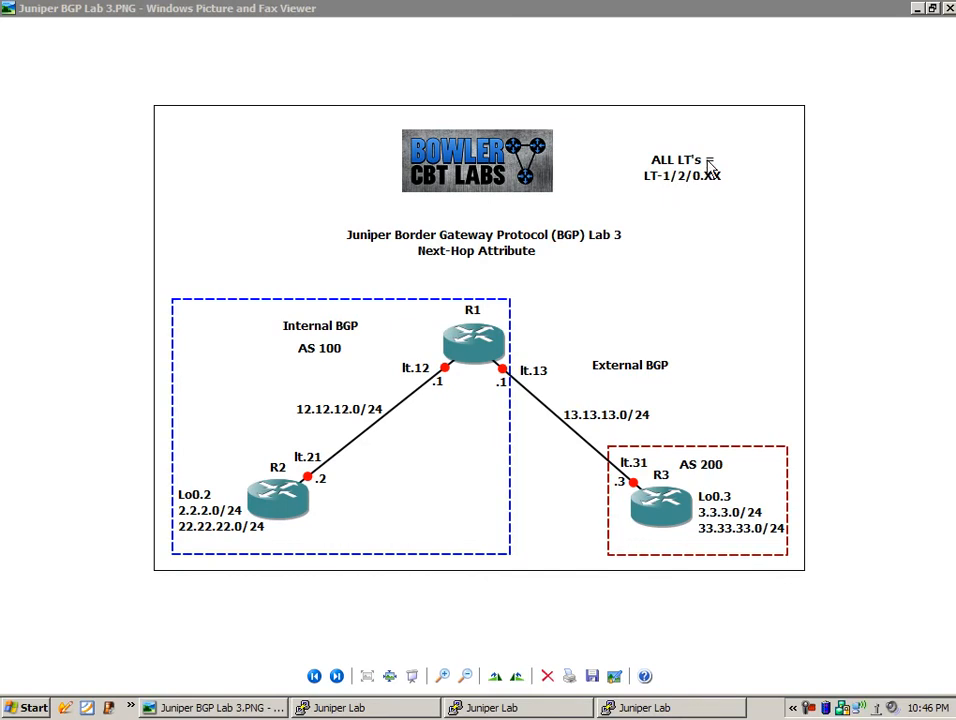
pyautogui.moveTo(686, 186)
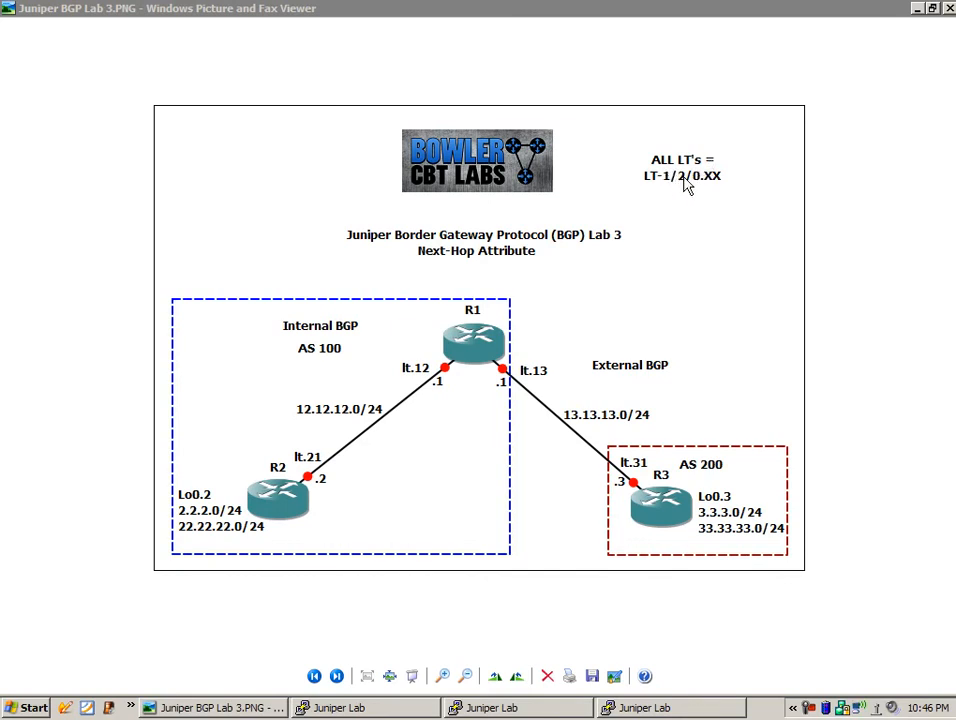
pyautogui.moveTo(475, 344)
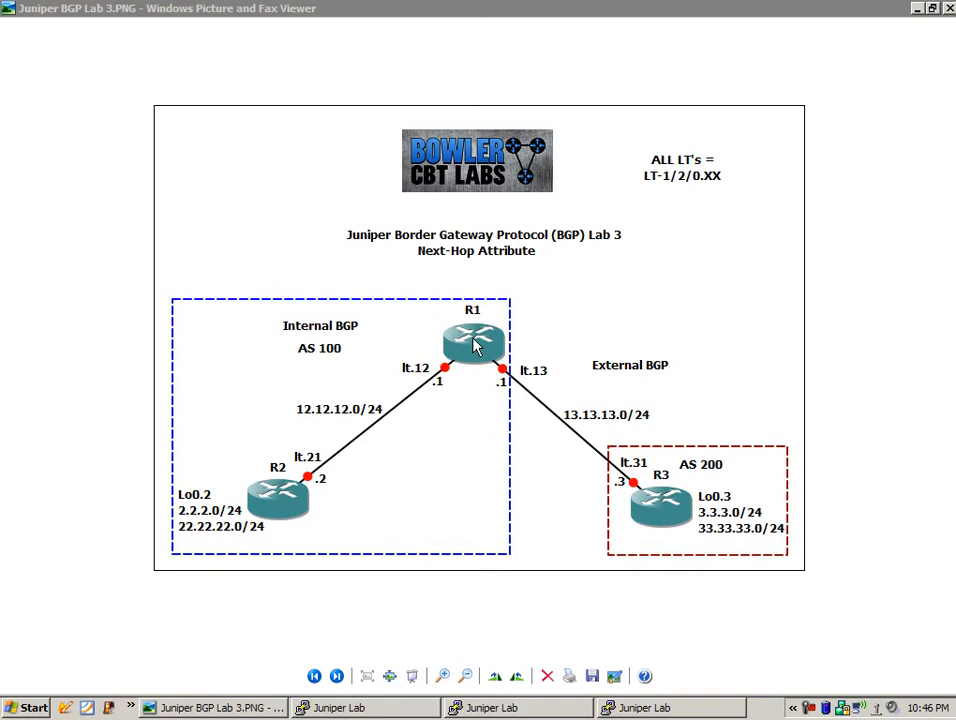
pyautogui.moveTo(531, 378)
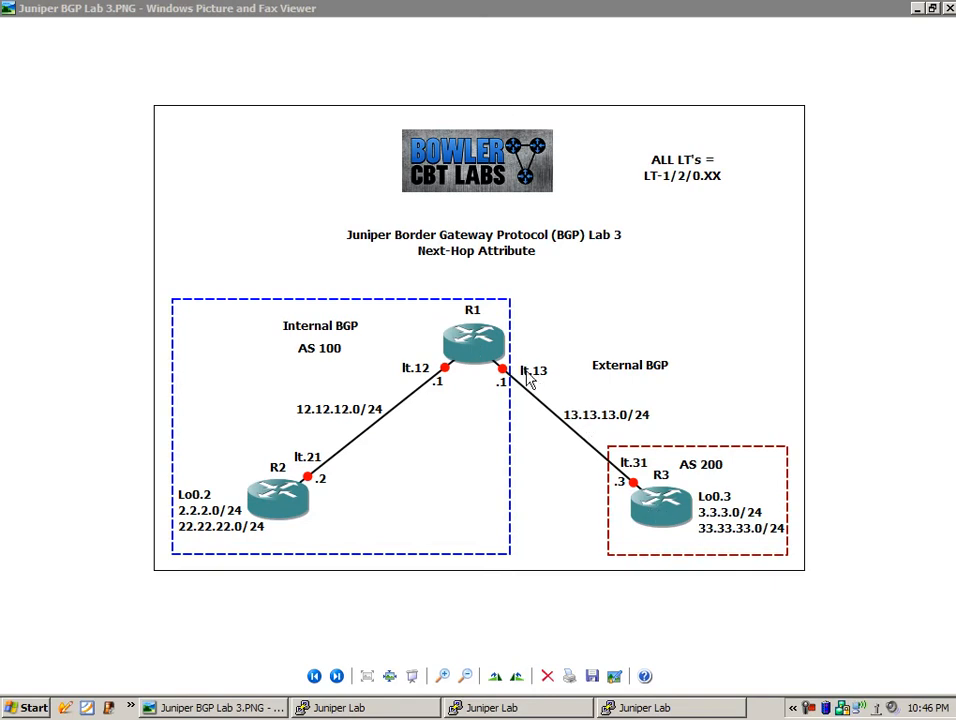
pyautogui.moveTo(498, 388)
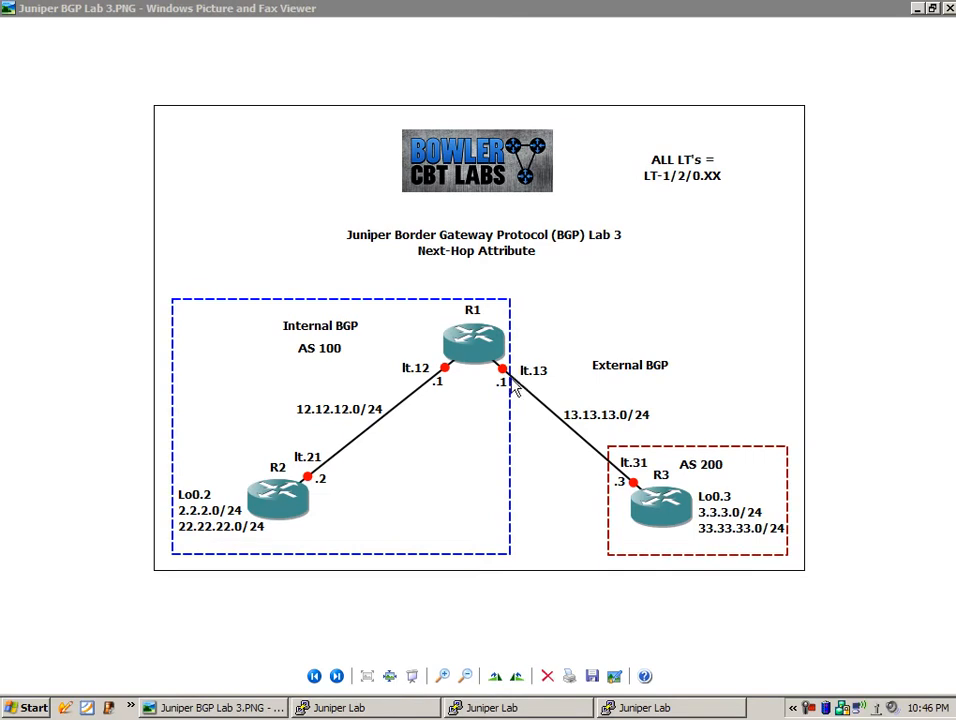
pyautogui.moveTo(543, 388)
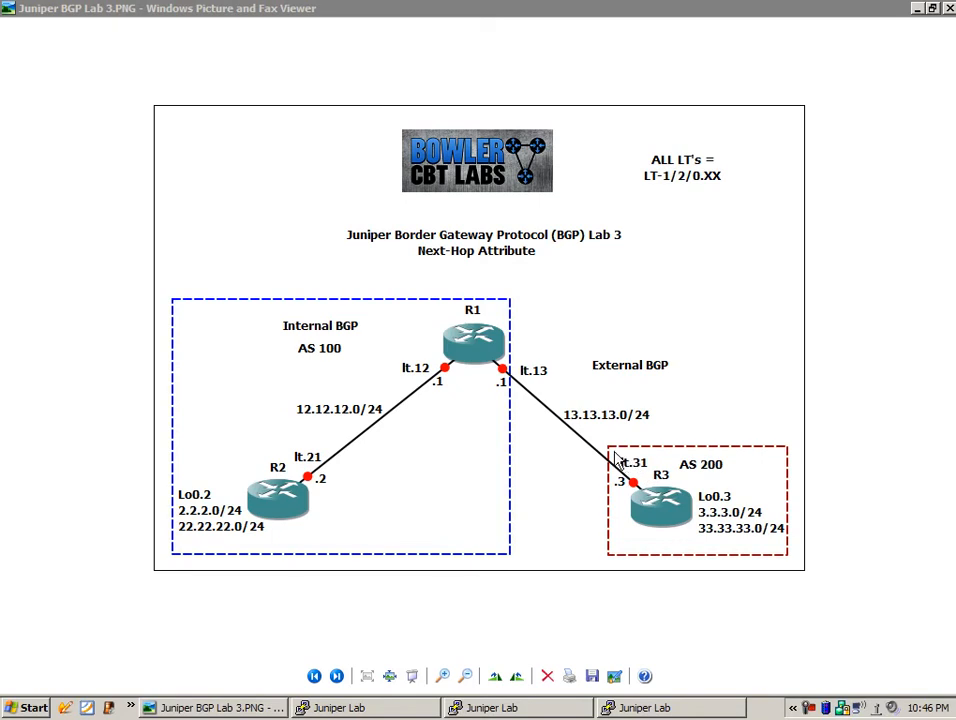
pyautogui.moveTo(615, 480)
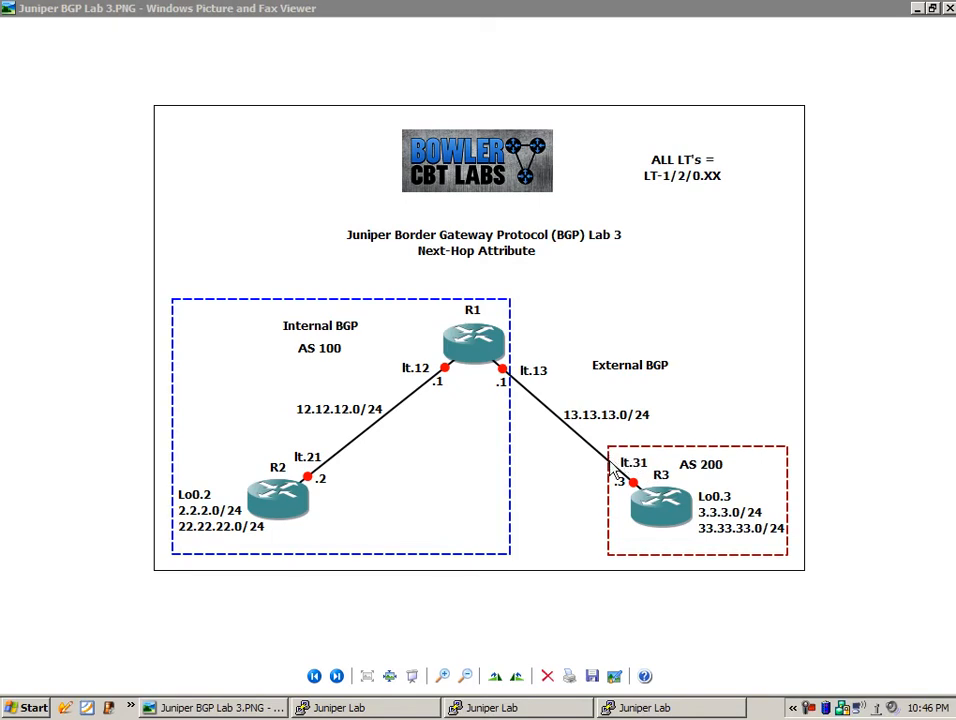
pyautogui.moveTo(549, 399)
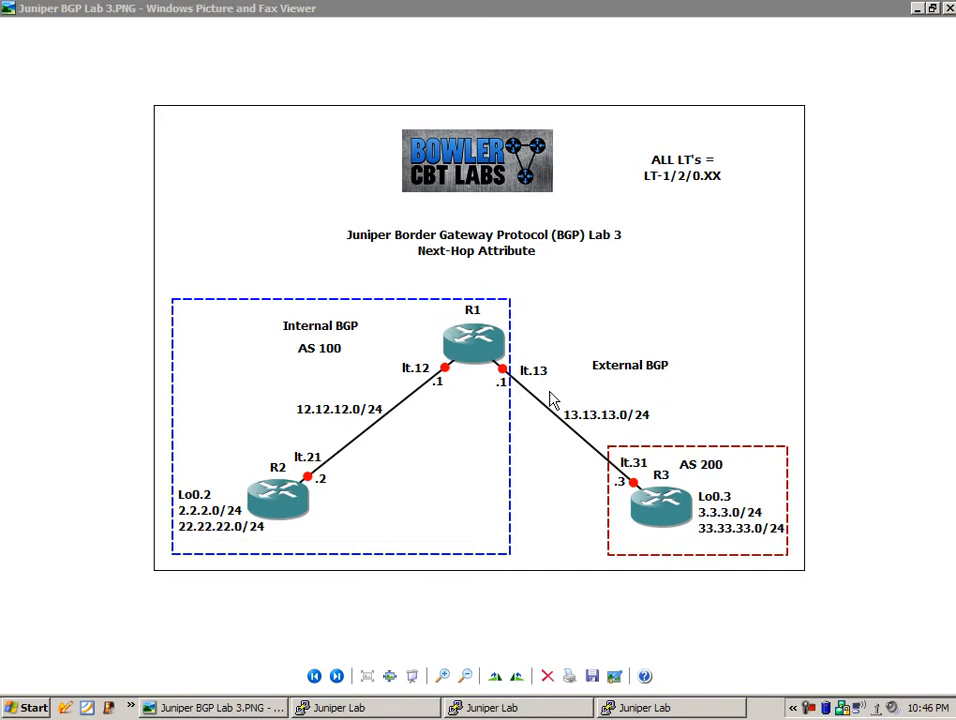
pyautogui.moveTo(537, 371)
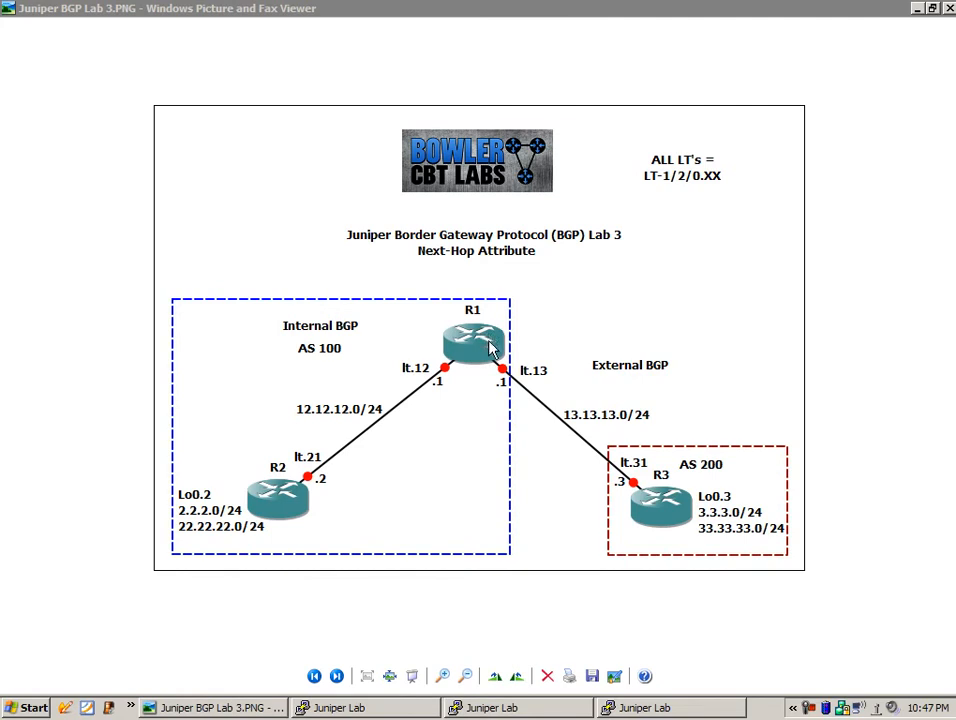
pyautogui.moveTo(285, 518)
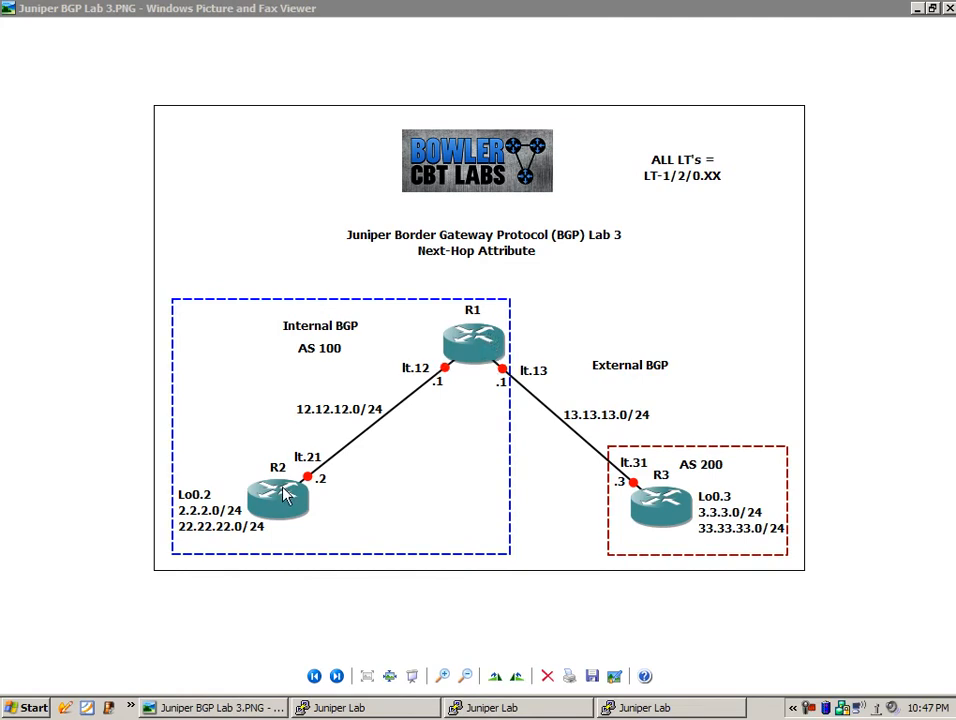
pyautogui.moveTo(228, 508)
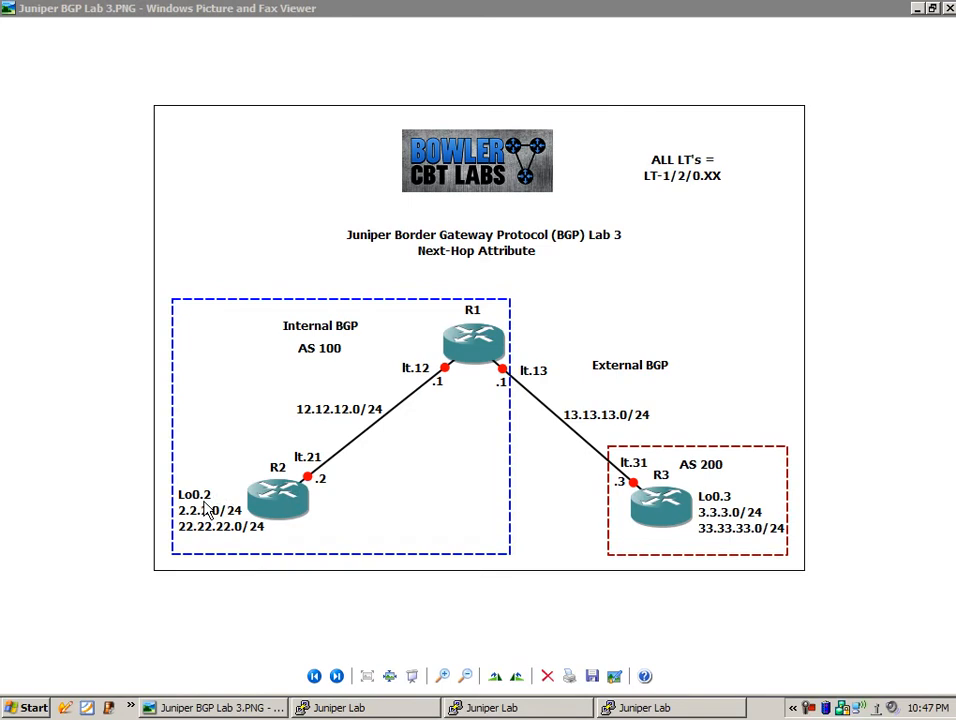
pyautogui.moveTo(203, 524)
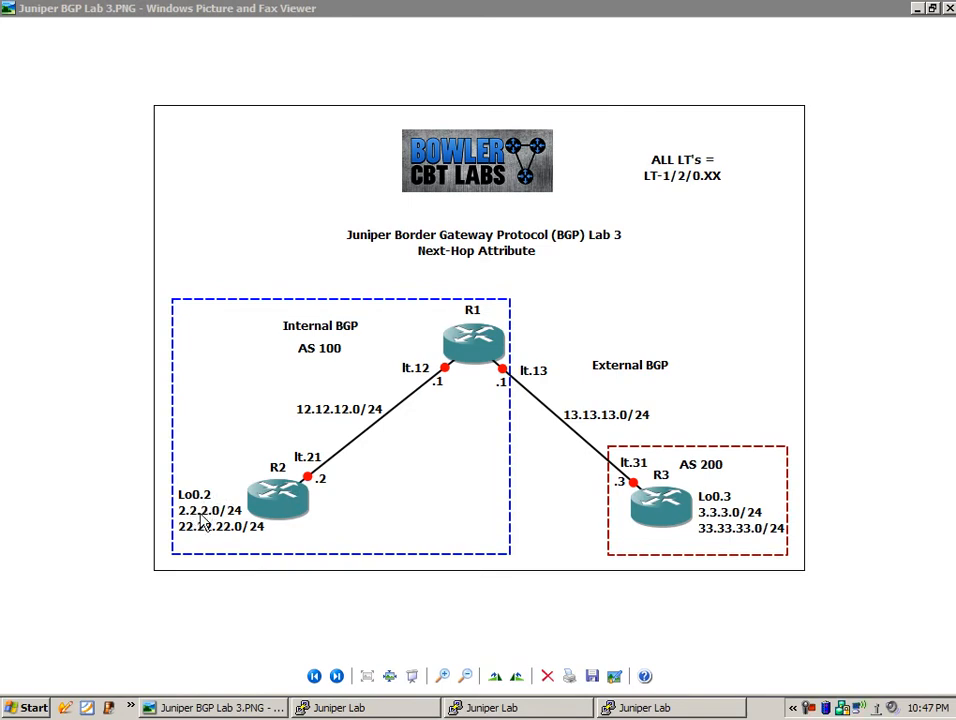
pyautogui.moveTo(228, 522)
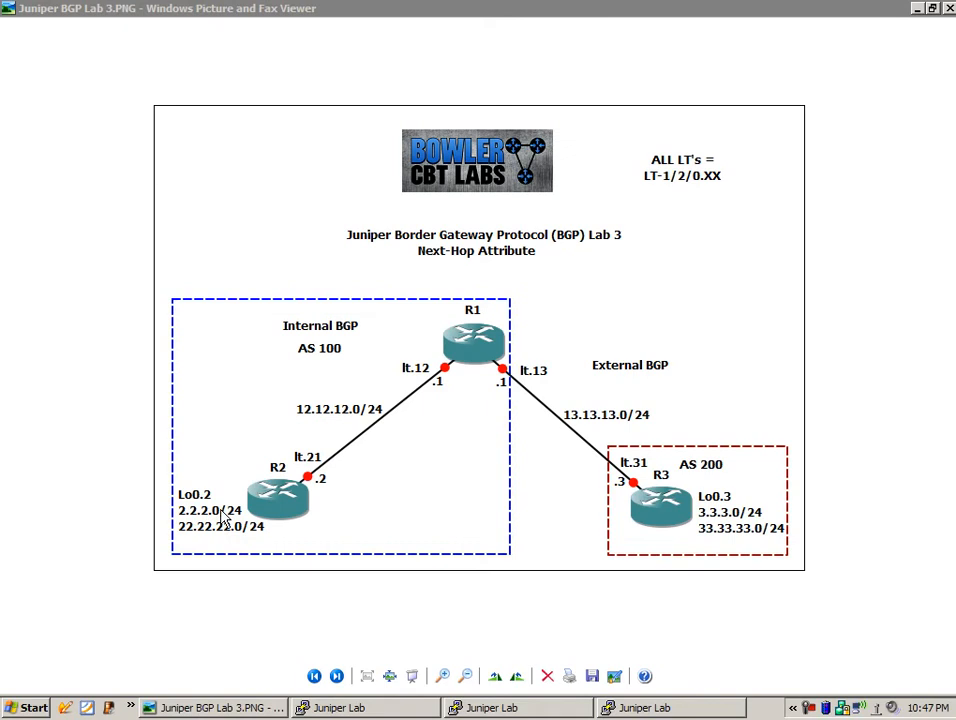
pyautogui.moveTo(250, 540)
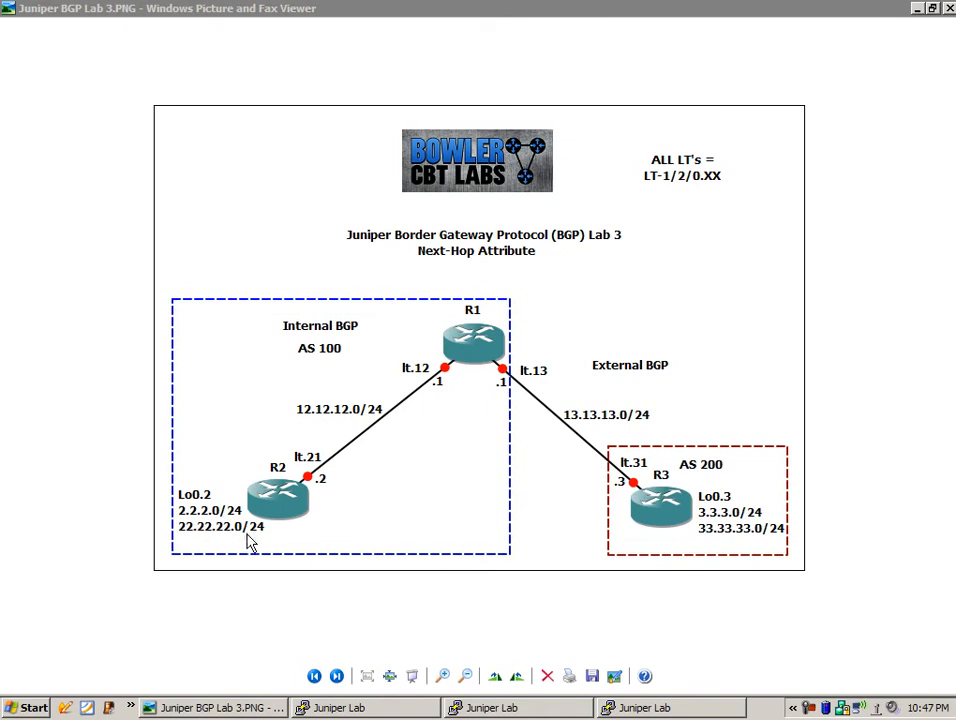
pyautogui.moveTo(260, 536)
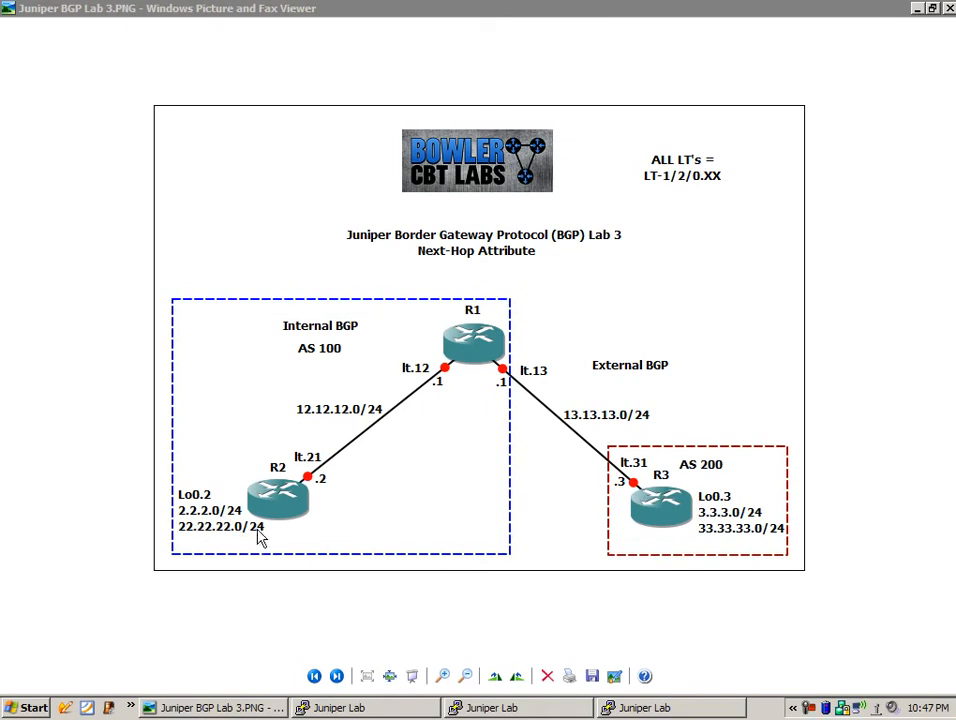
pyautogui.moveTo(680, 535)
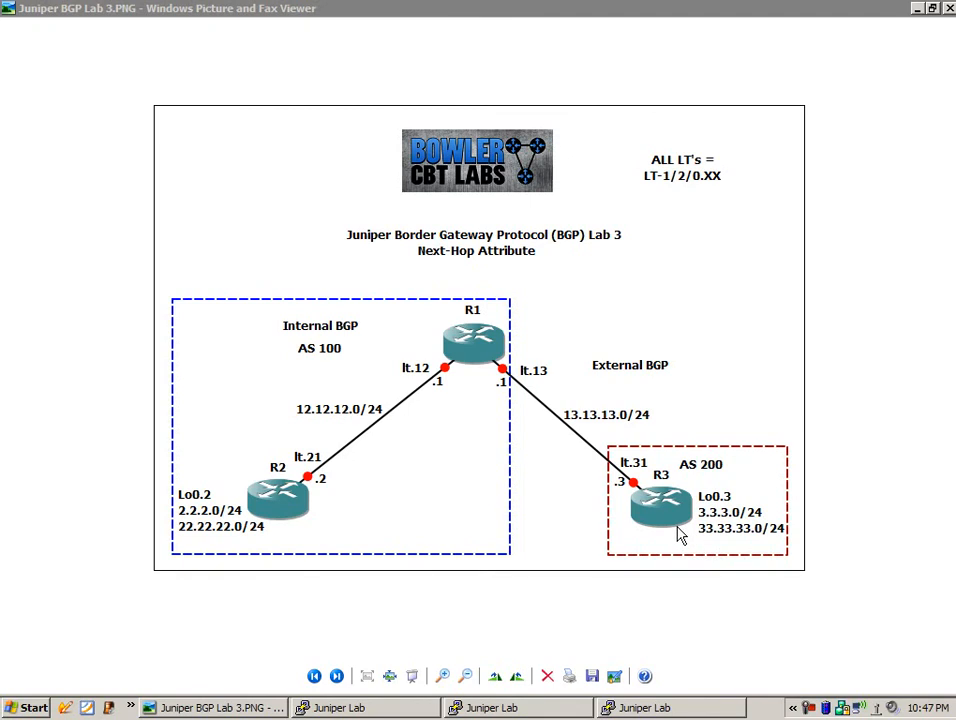
pyautogui.moveTo(715, 515)
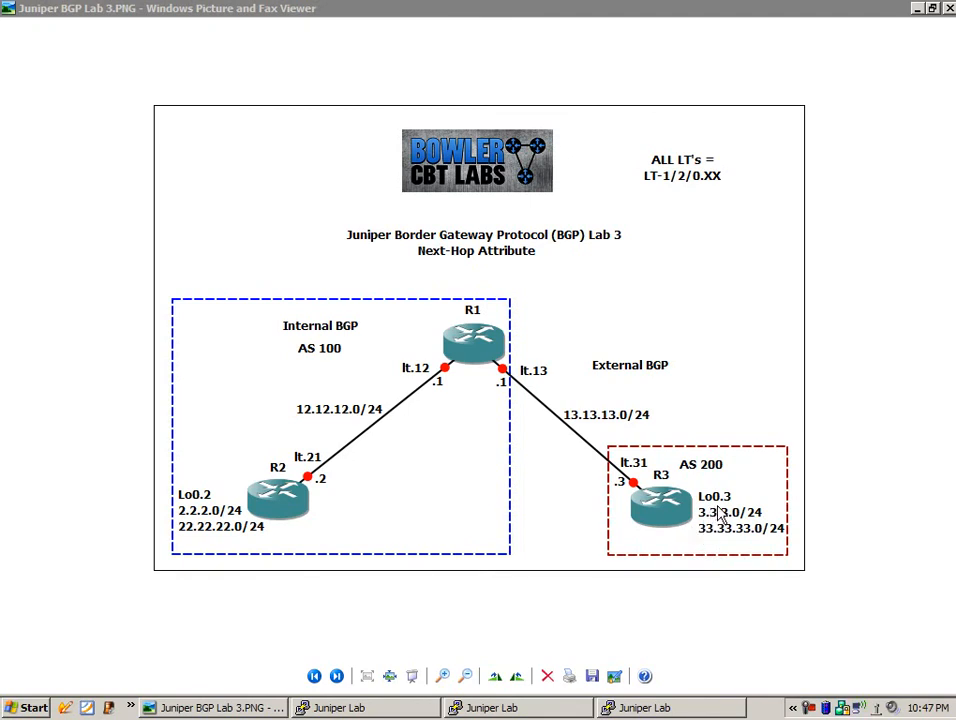
pyautogui.moveTo(728, 536)
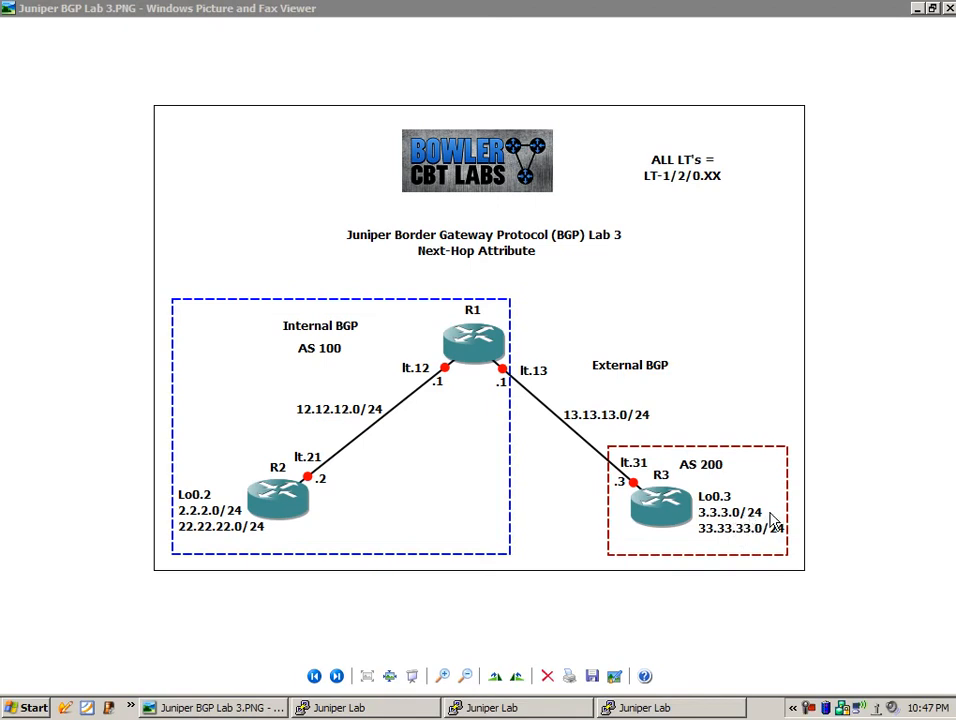
pyautogui.moveTo(768, 518)
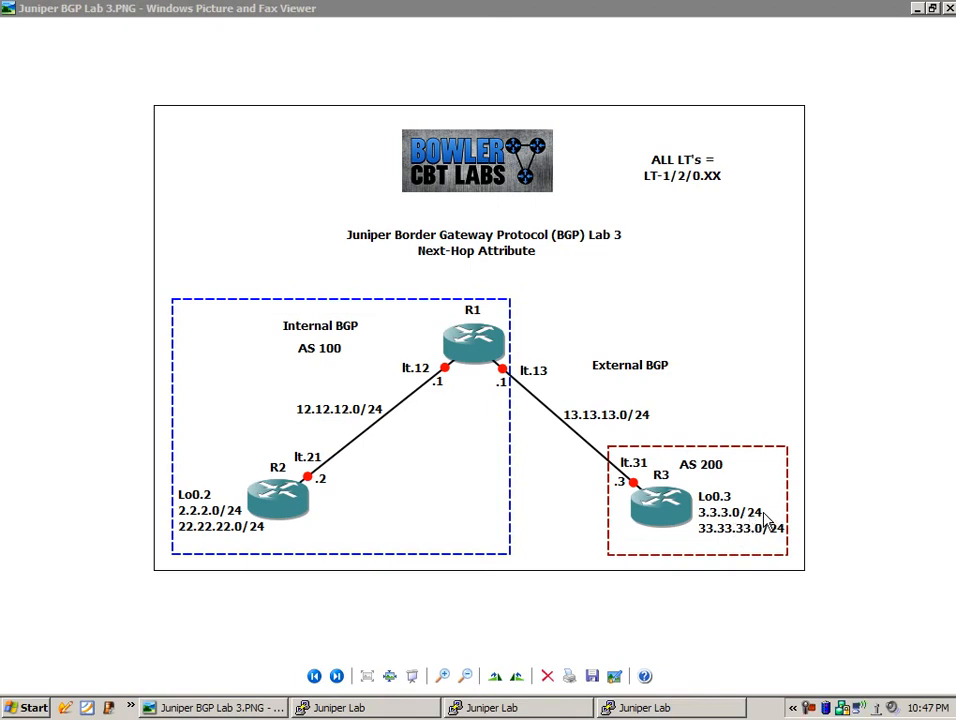
pyautogui.moveTo(748, 487)
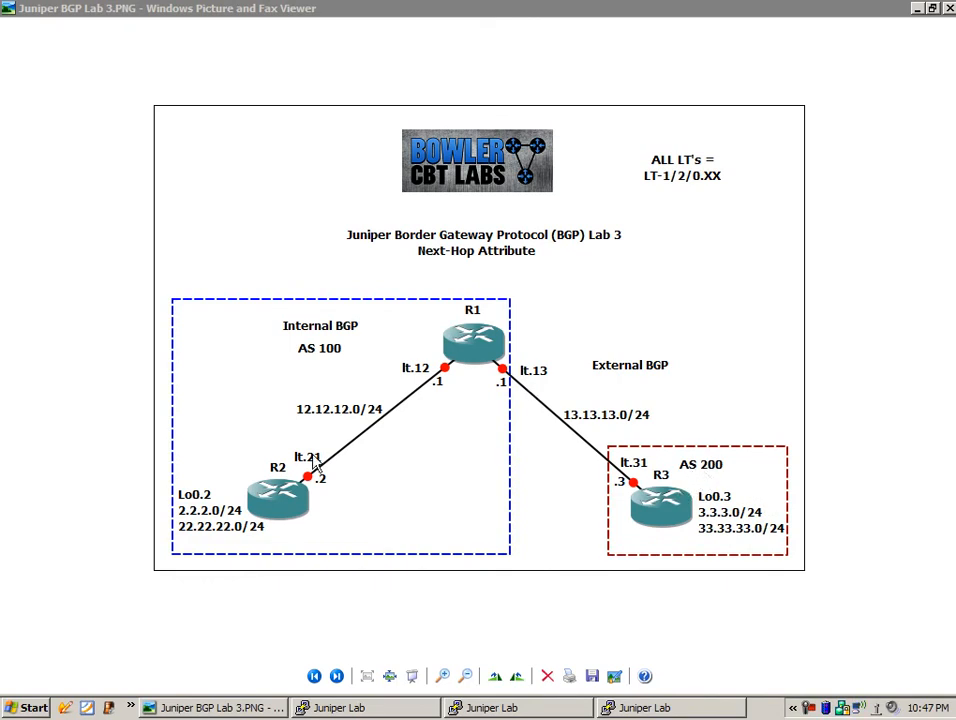
pyautogui.moveTo(467, 368)
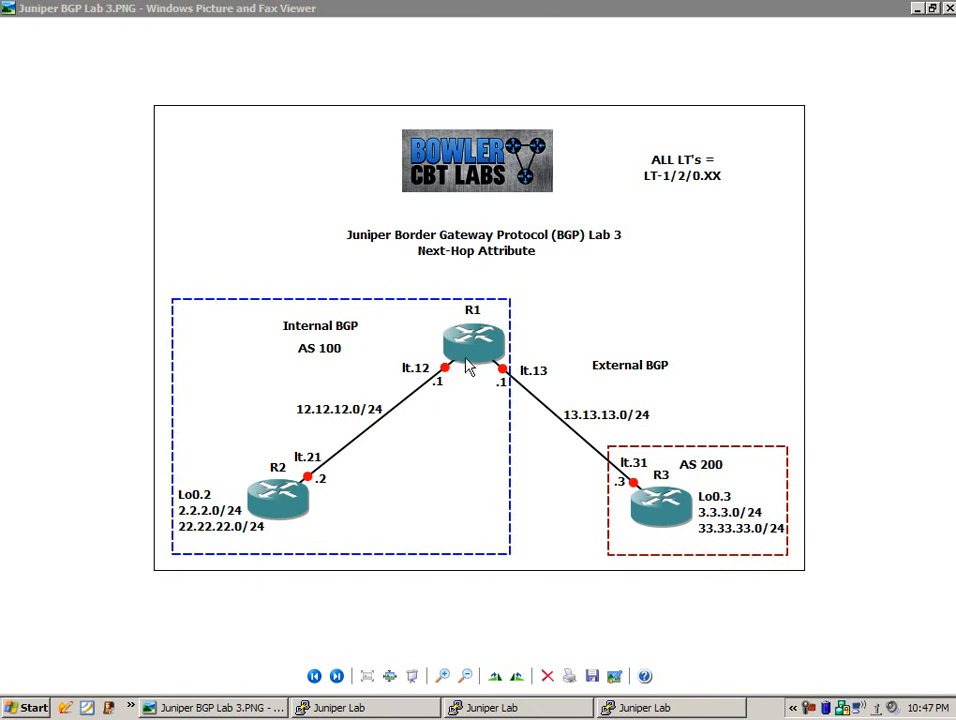
pyautogui.moveTo(315, 353)
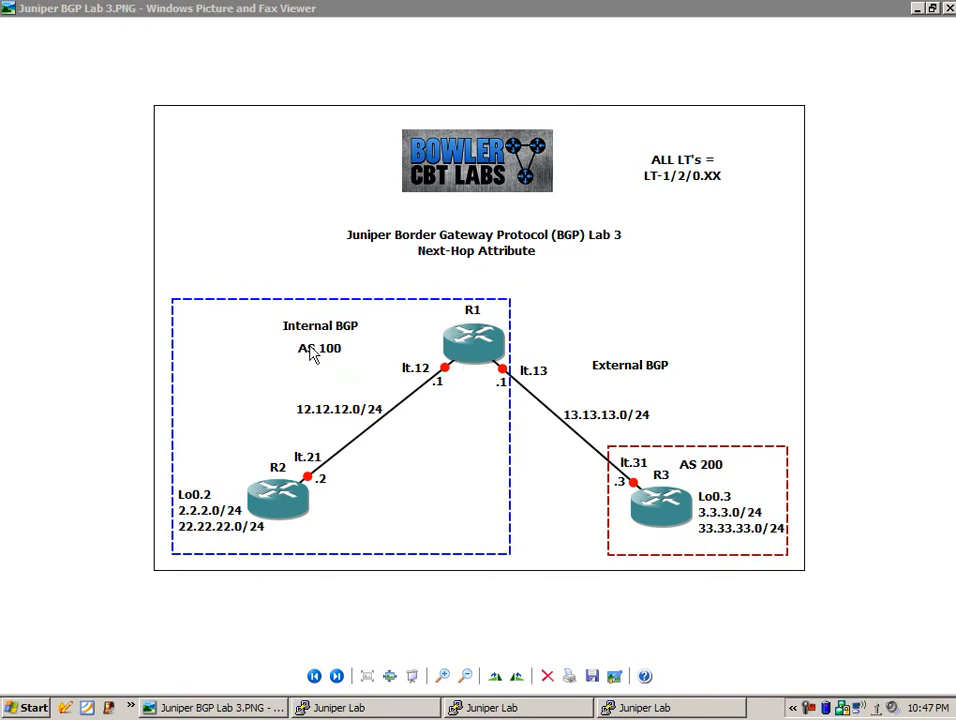
pyautogui.moveTo(360, 357)
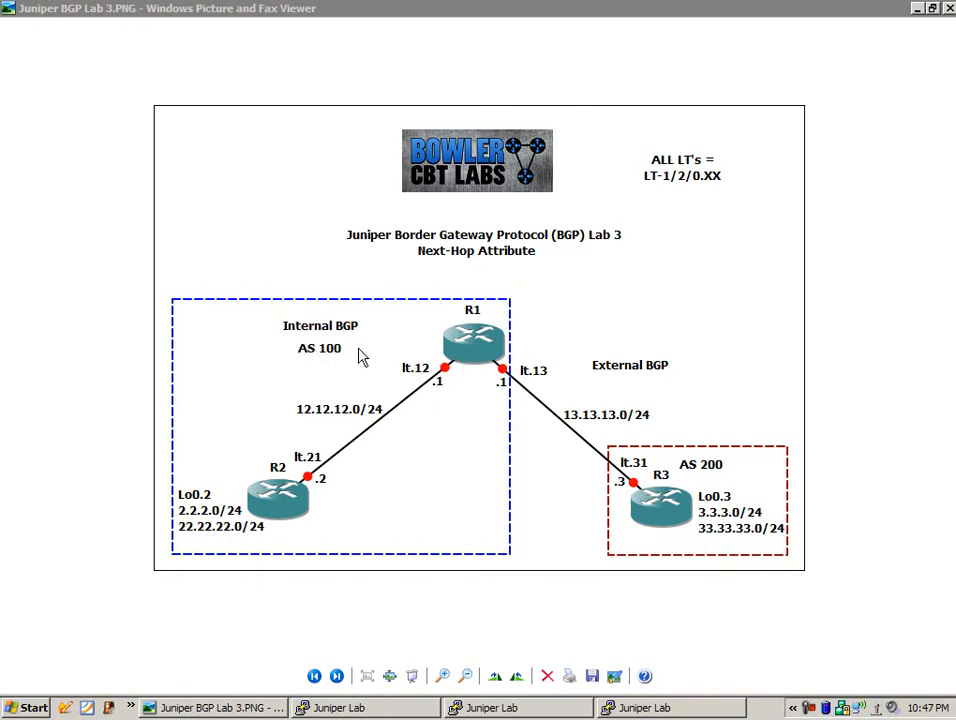
pyautogui.moveTo(414, 348)
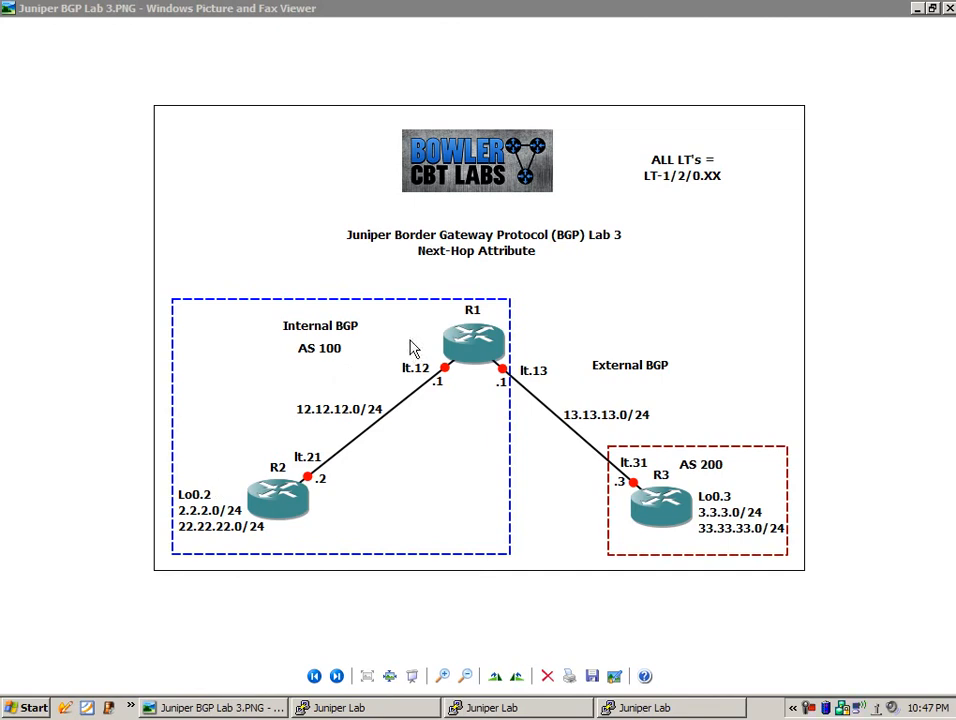
pyautogui.moveTo(320, 350)
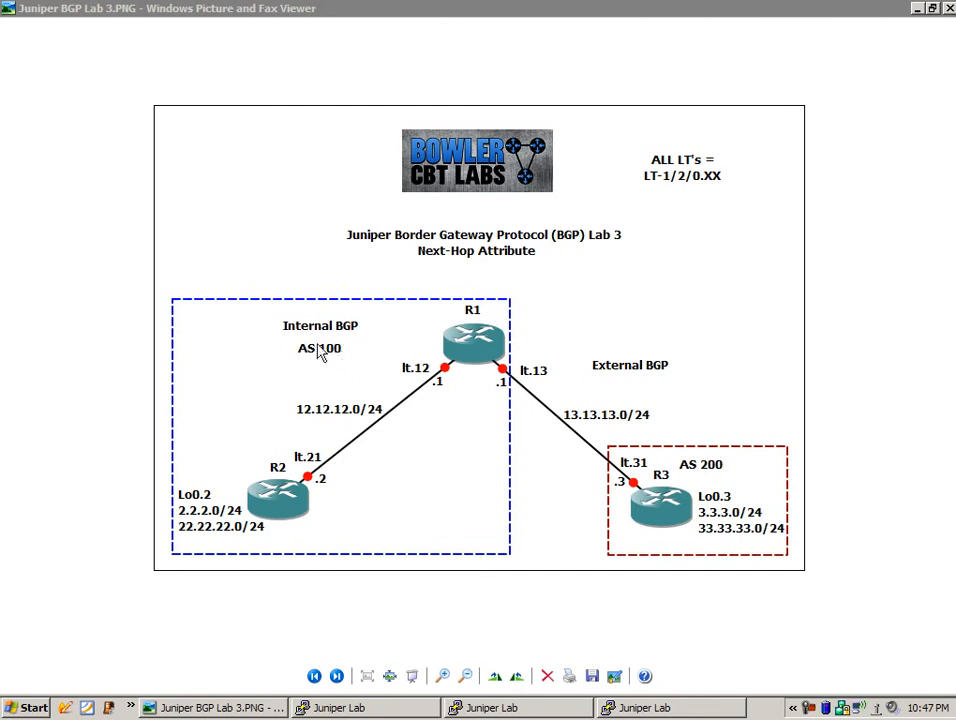
pyautogui.moveTo(567, 411)
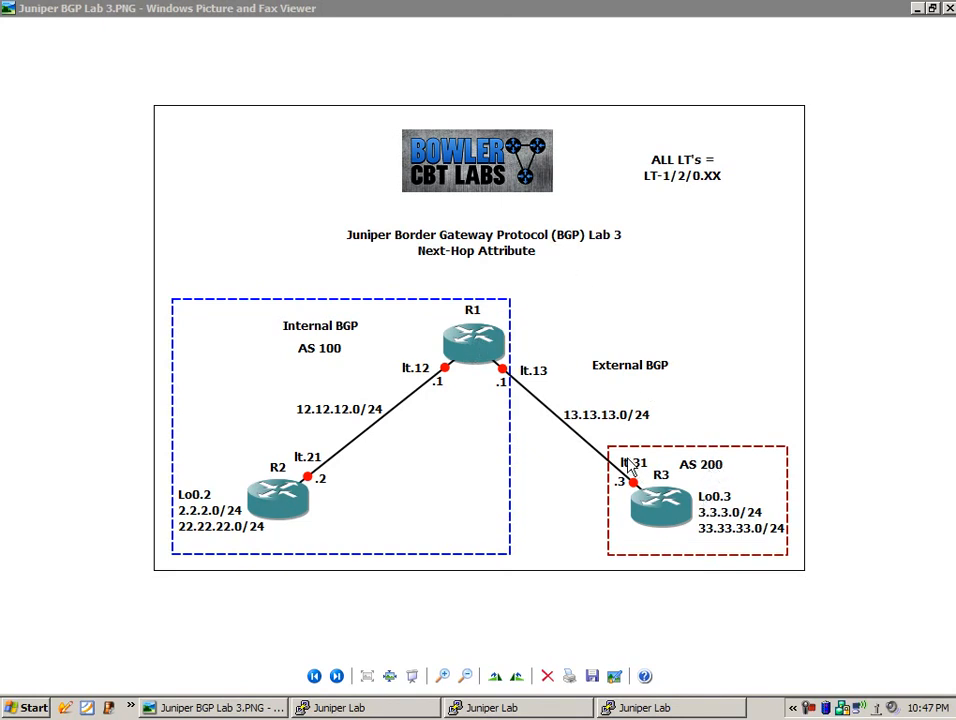
pyautogui.moveTo(619, 427)
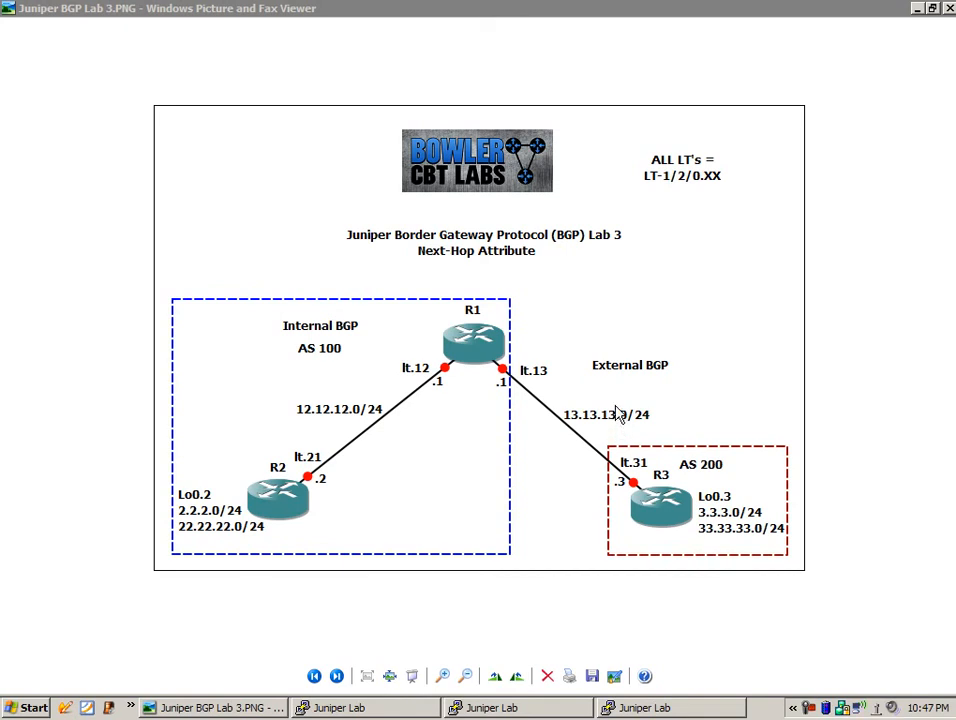
pyautogui.moveTo(555, 355)
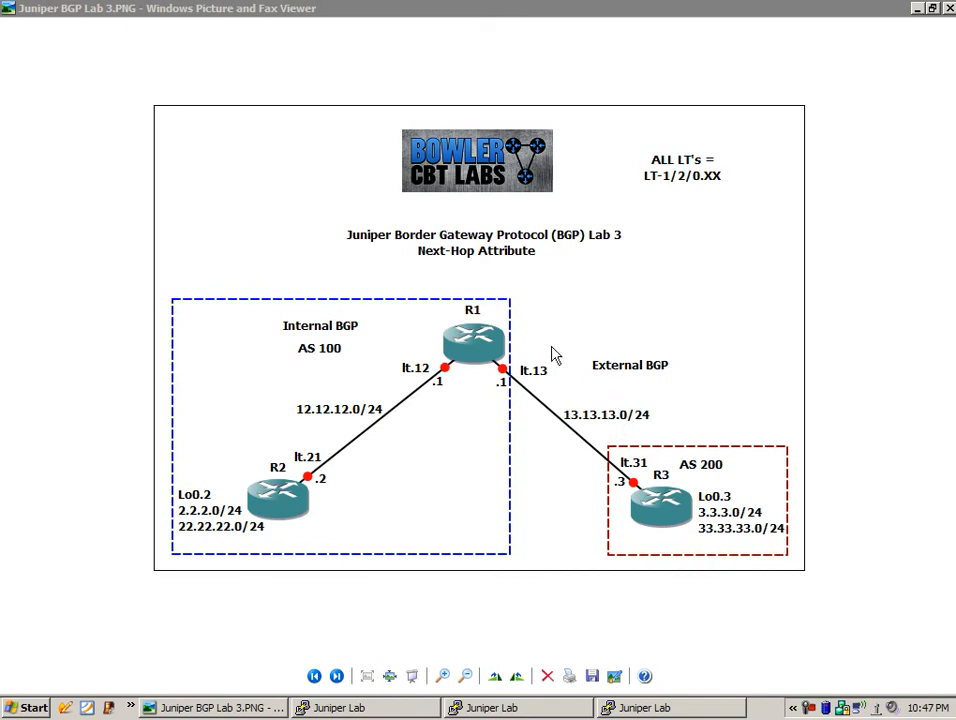
pyautogui.moveTo(545, 313)
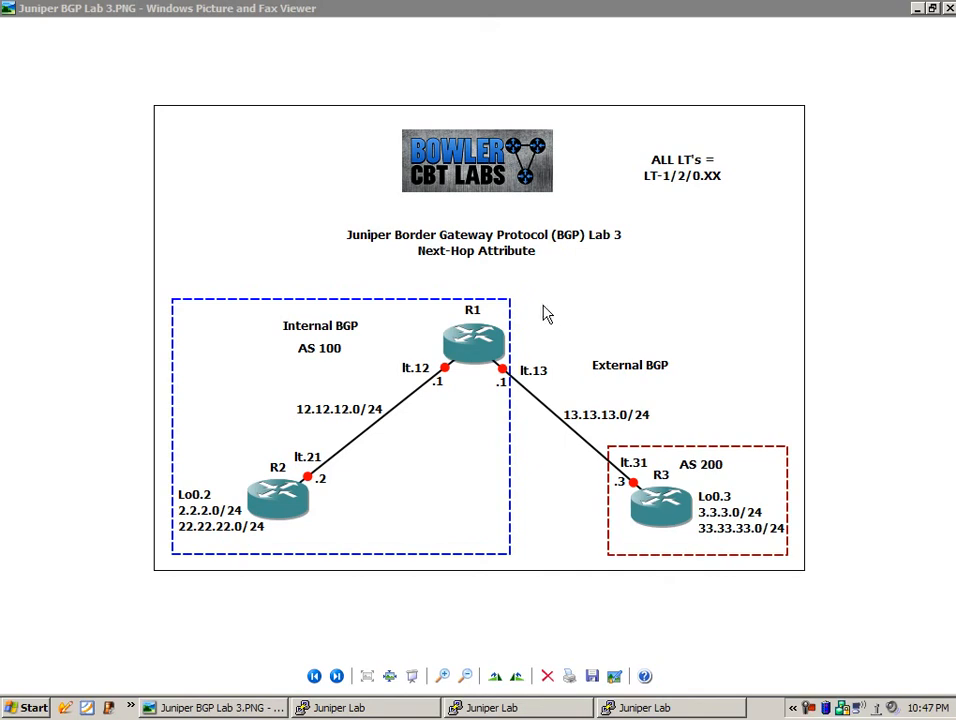
pyautogui.moveTo(342, 362)
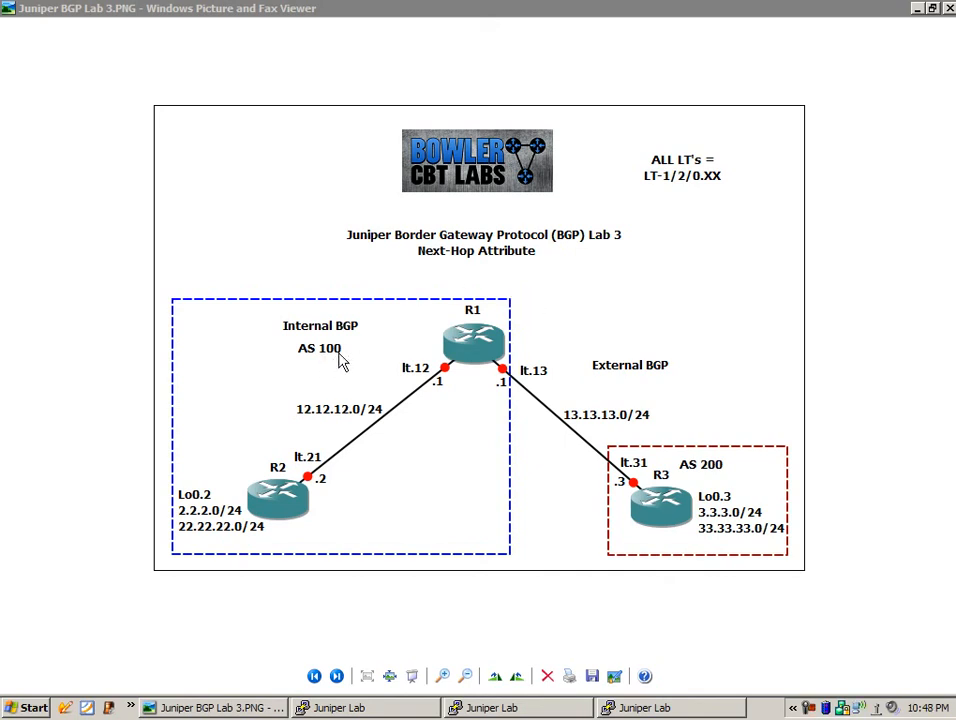
pyautogui.moveTo(660, 516)
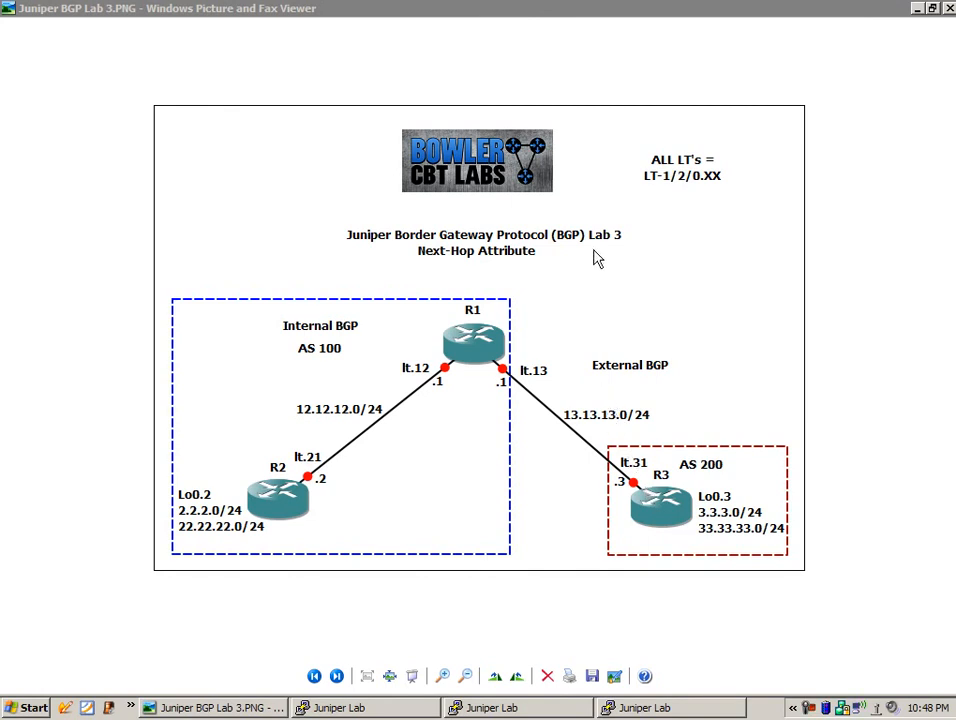
pyautogui.moveTo(556, 49)
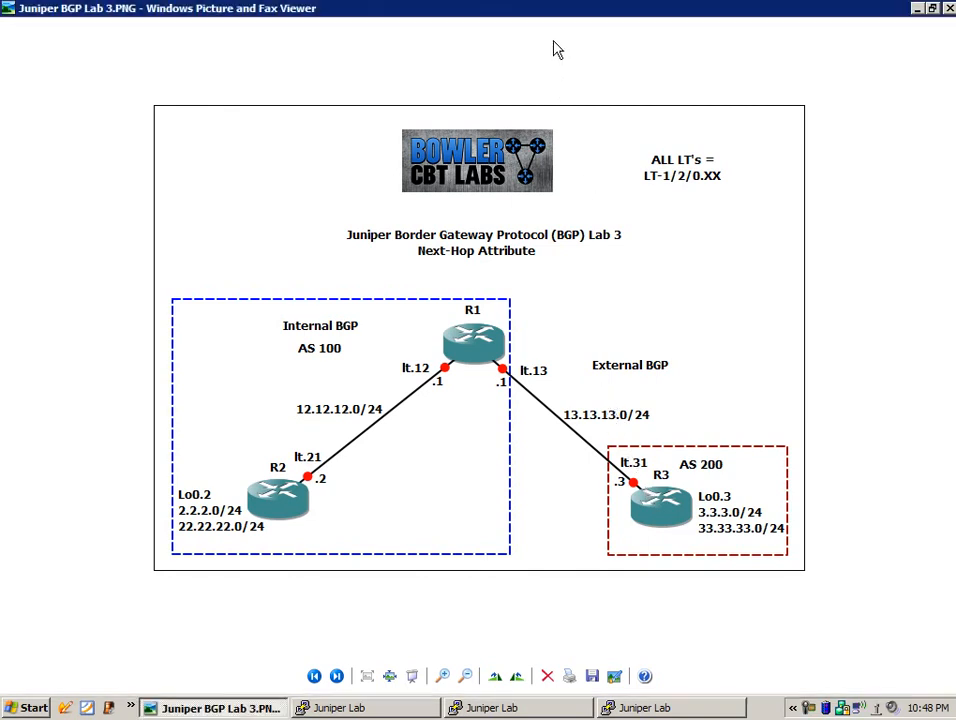
pyautogui.moveTo(524, 404)
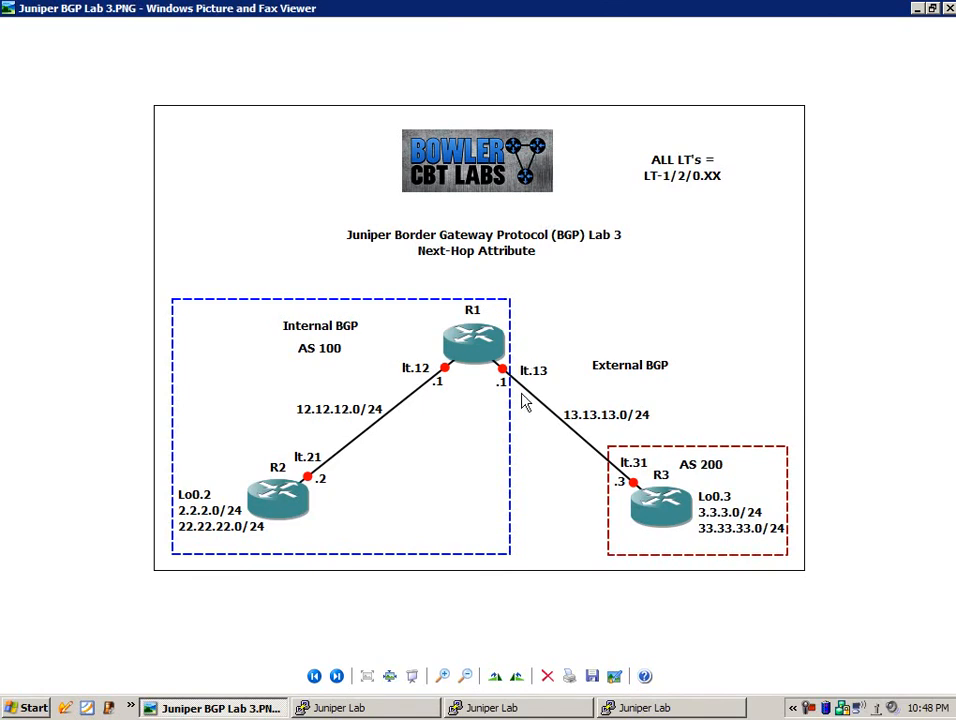
pyautogui.moveTo(590, 402)
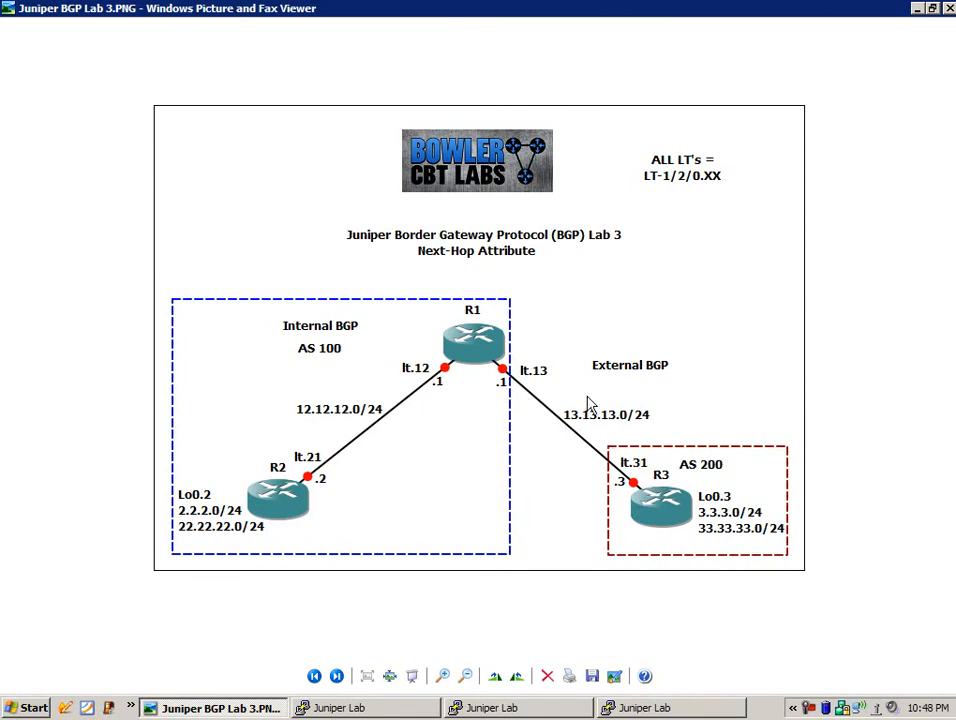
pyautogui.moveTo(658, 498)
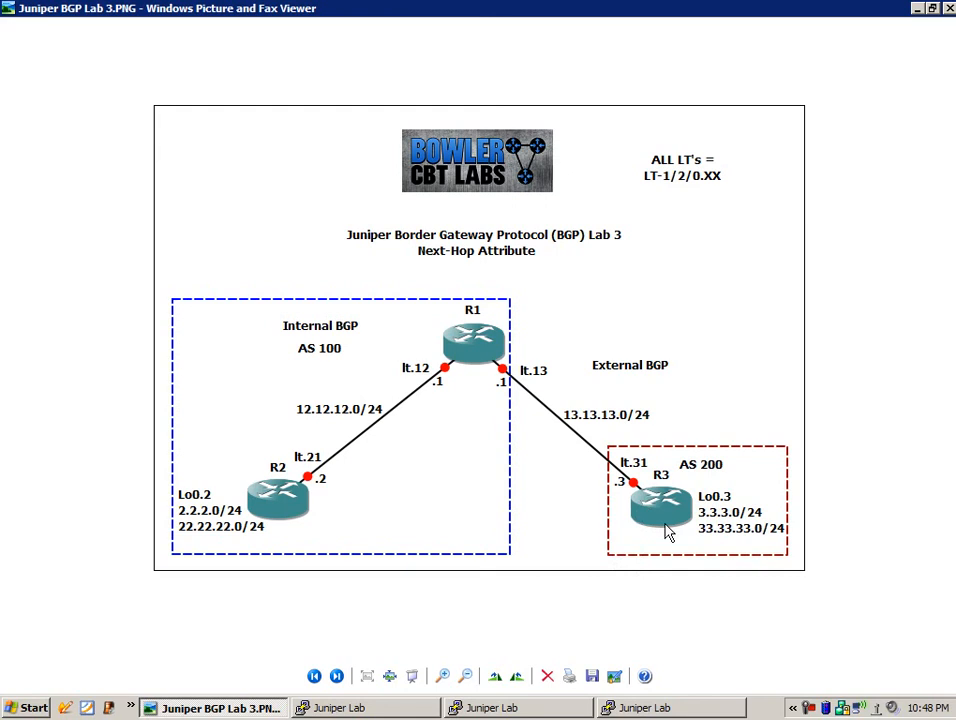
pyautogui.moveTo(688, 472)
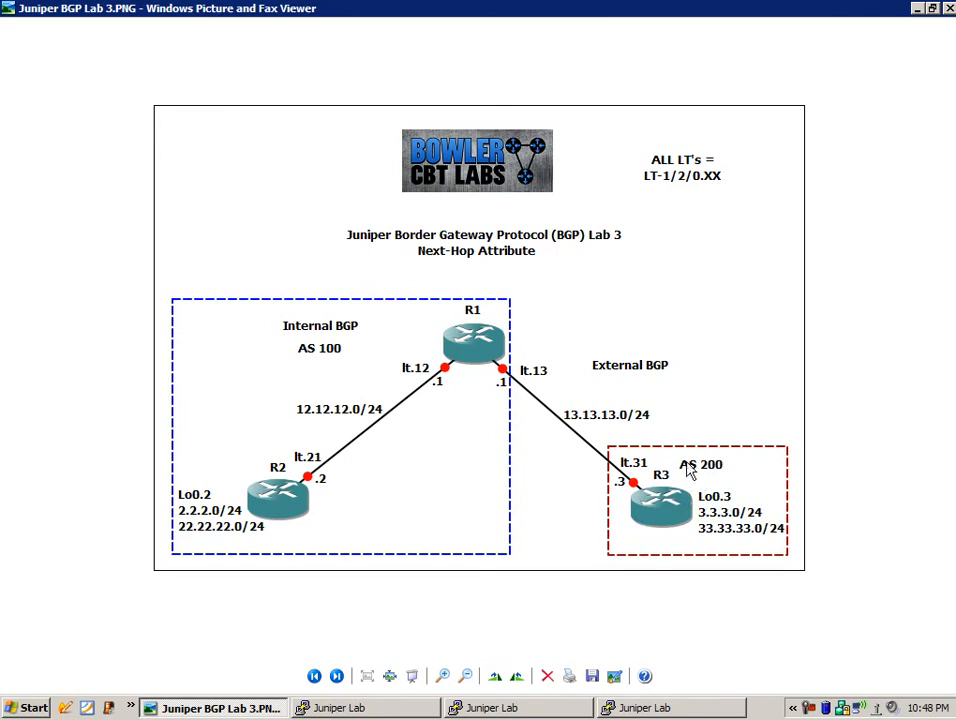
pyautogui.moveTo(675, 503)
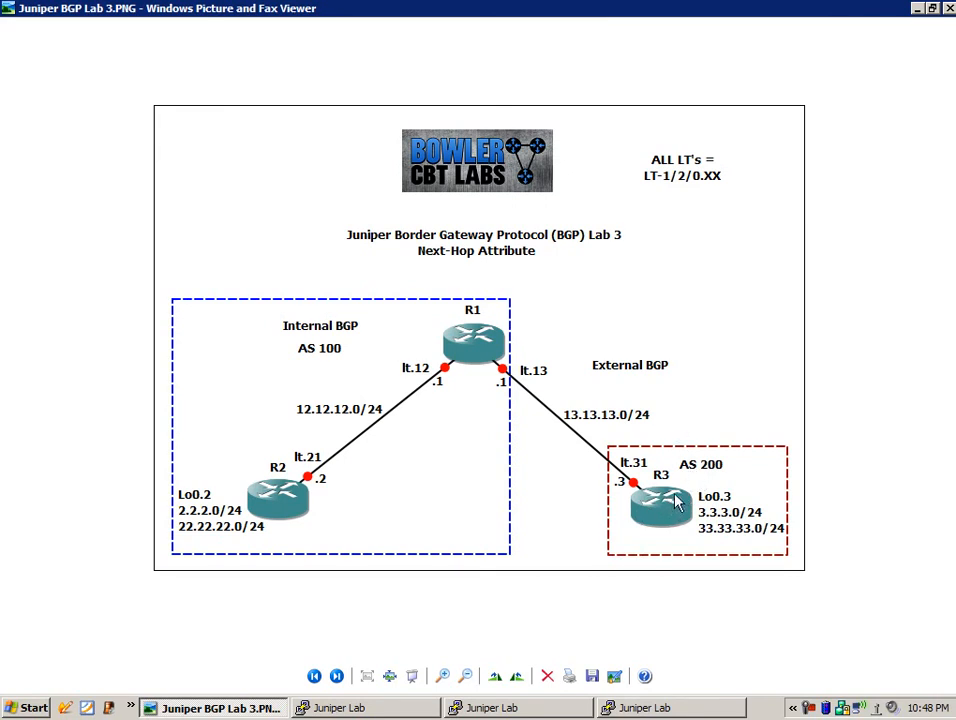
pyautogui.moveTo(519, 352)
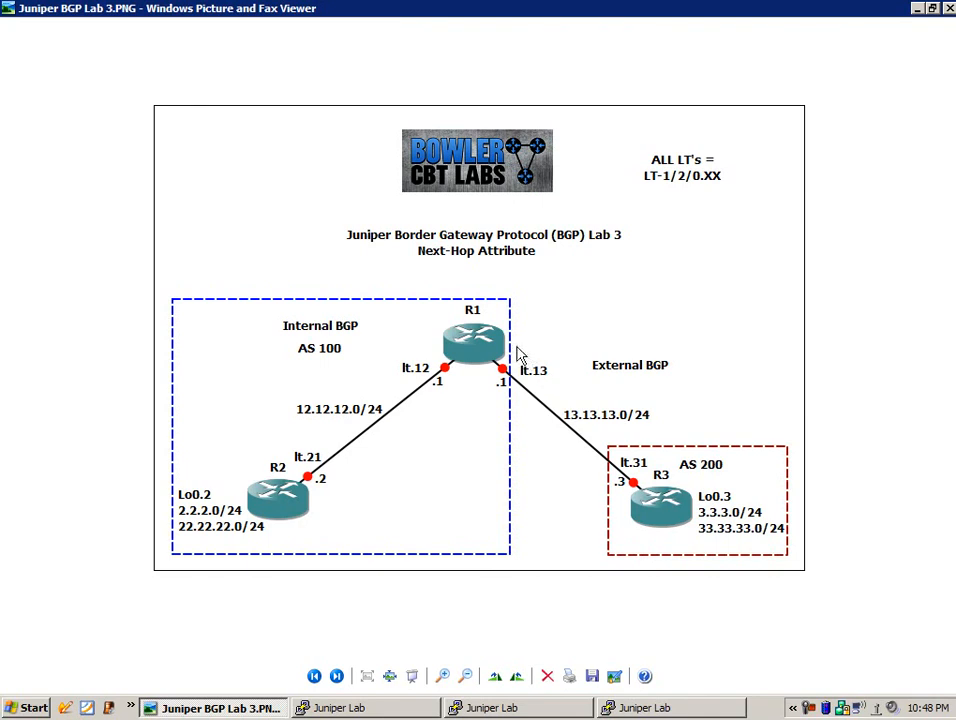
pyautogui.moveTo(333, 366)
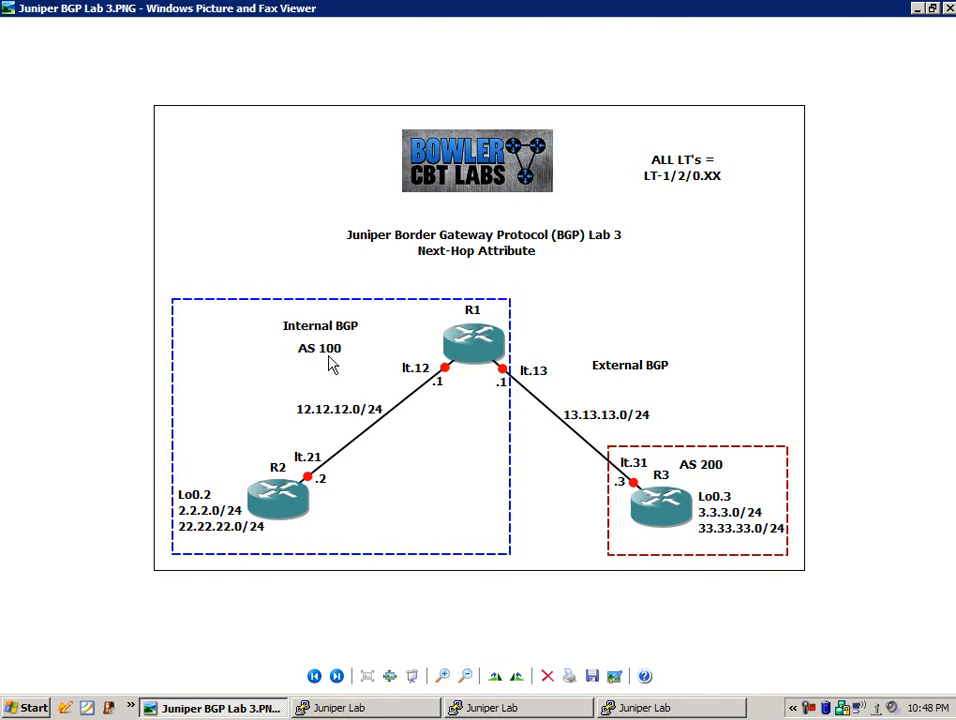
pyautogui.moveTo(473, 347)
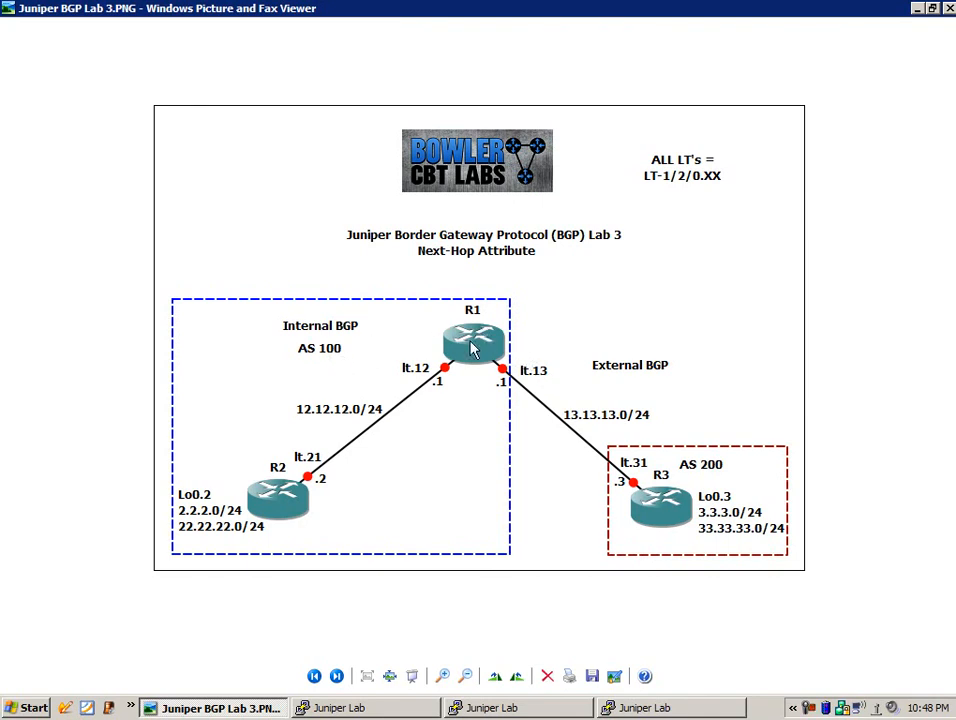
pyautogui.moveTo(488, 350)
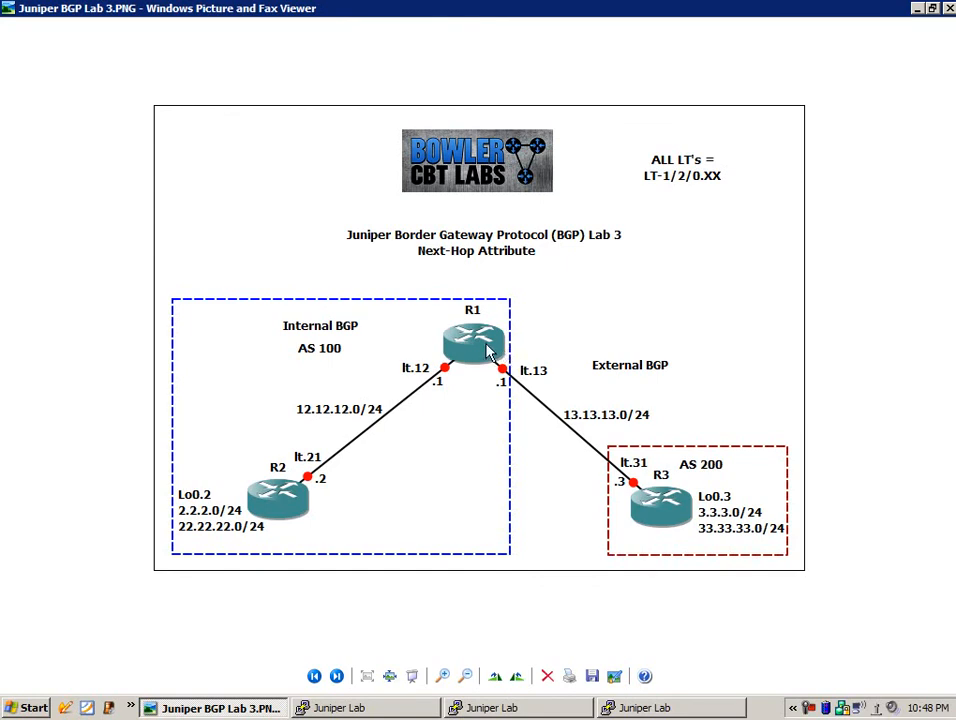
pyautogui.moveTo(241, 450)
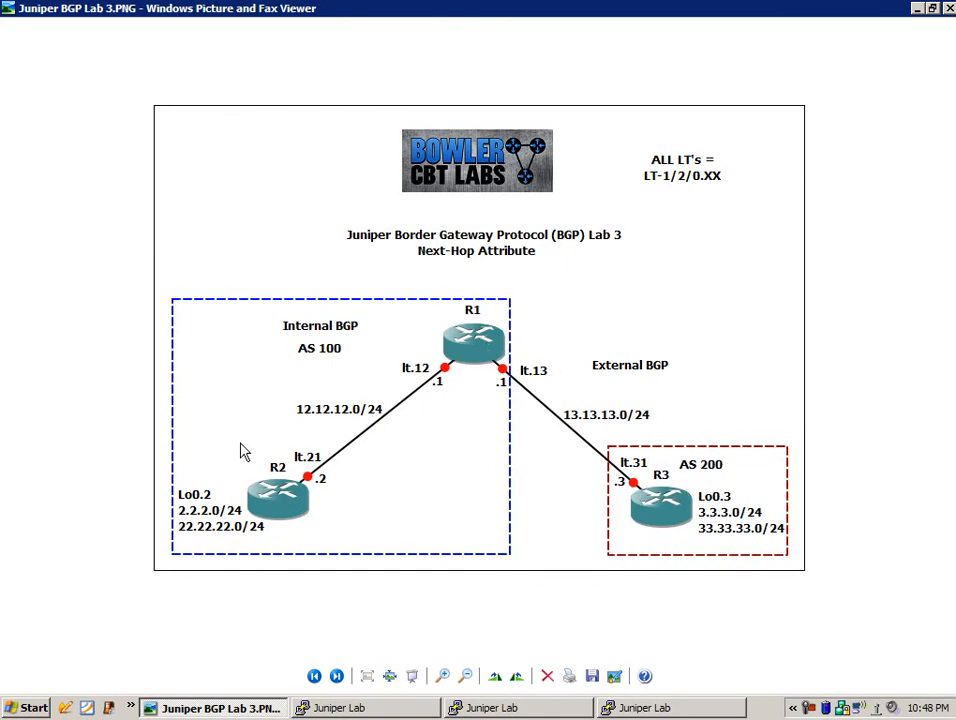
pyautogui.moveTo(268, 493)
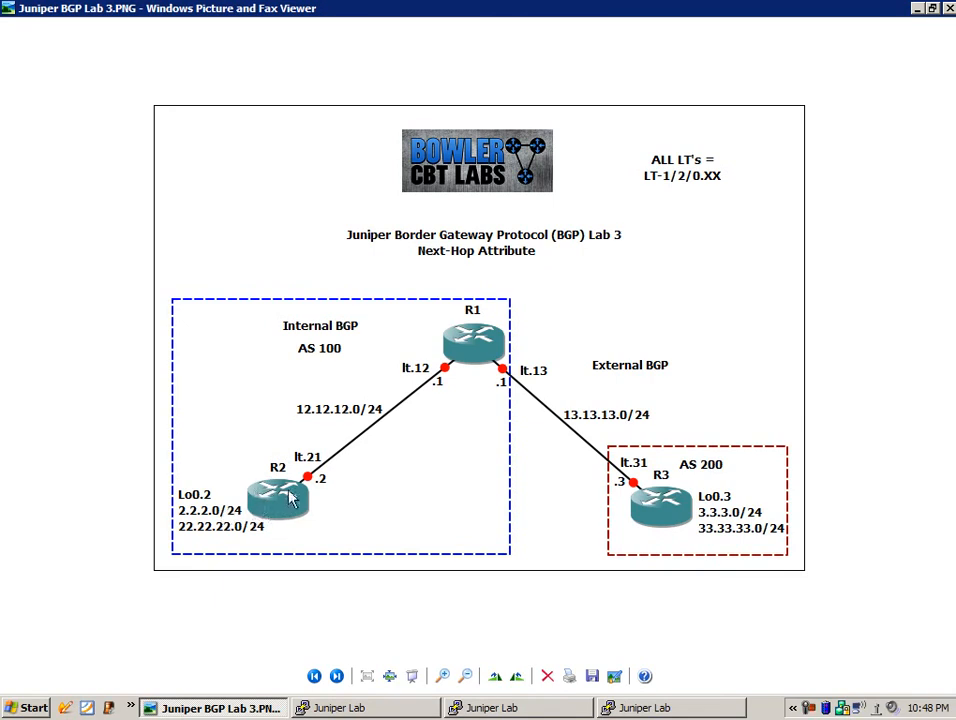
pyautogui.moveTo(344, 285)
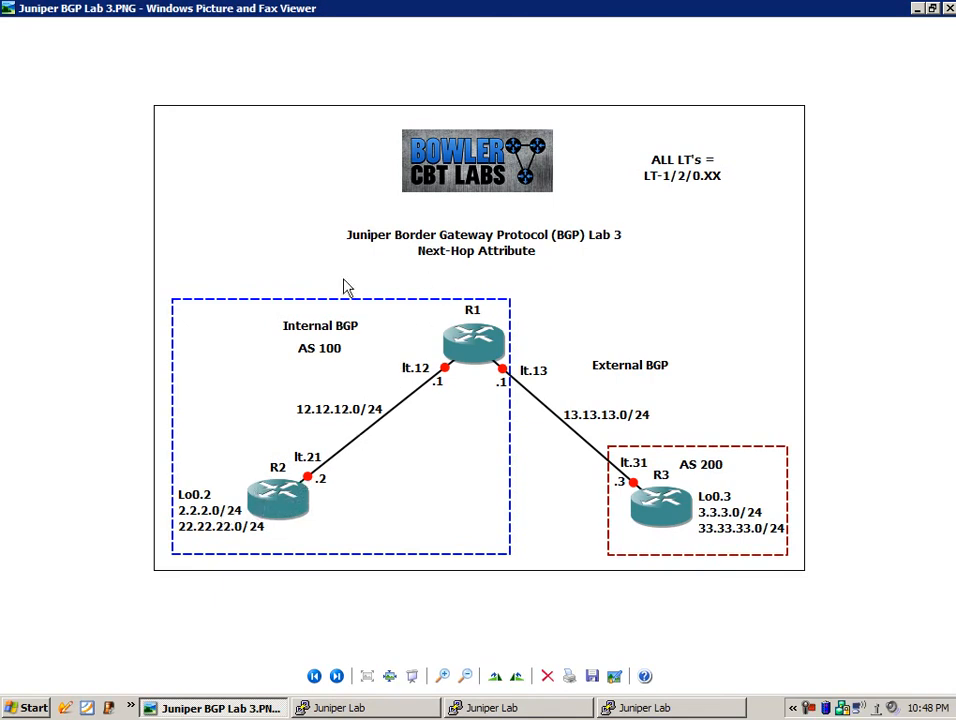
pyautogui.moveTo(333, 285)
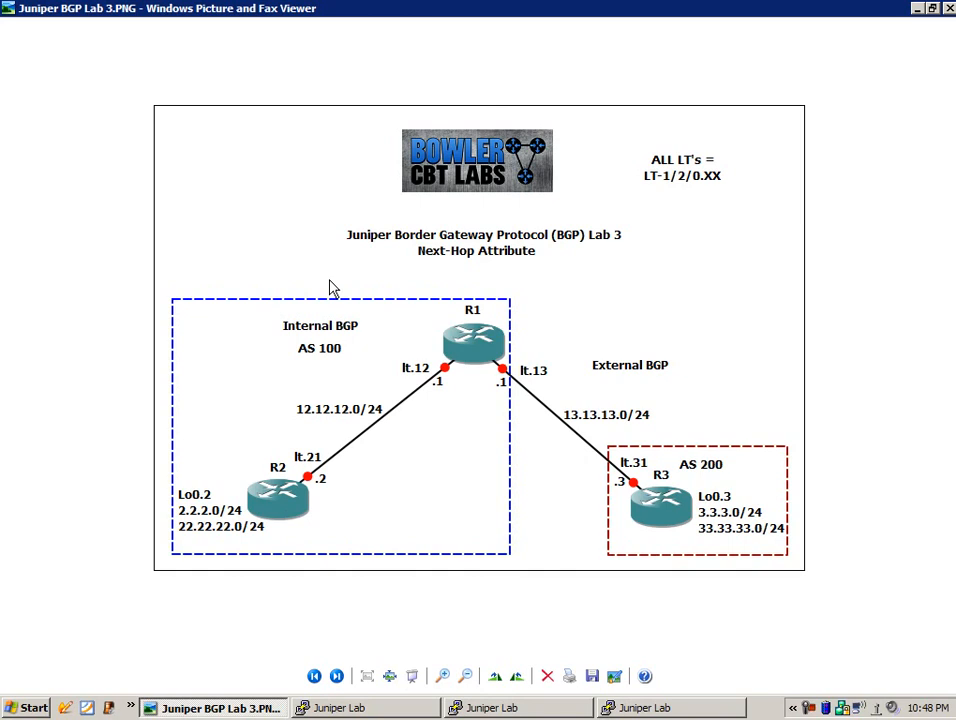
pyautogui.moveTo(291, 279)
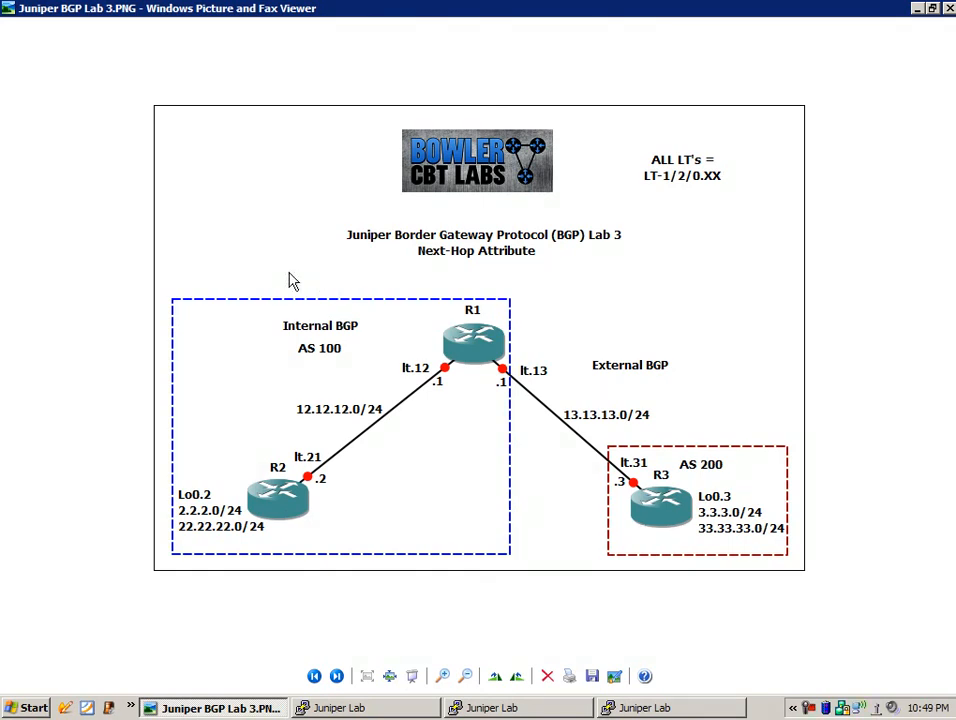